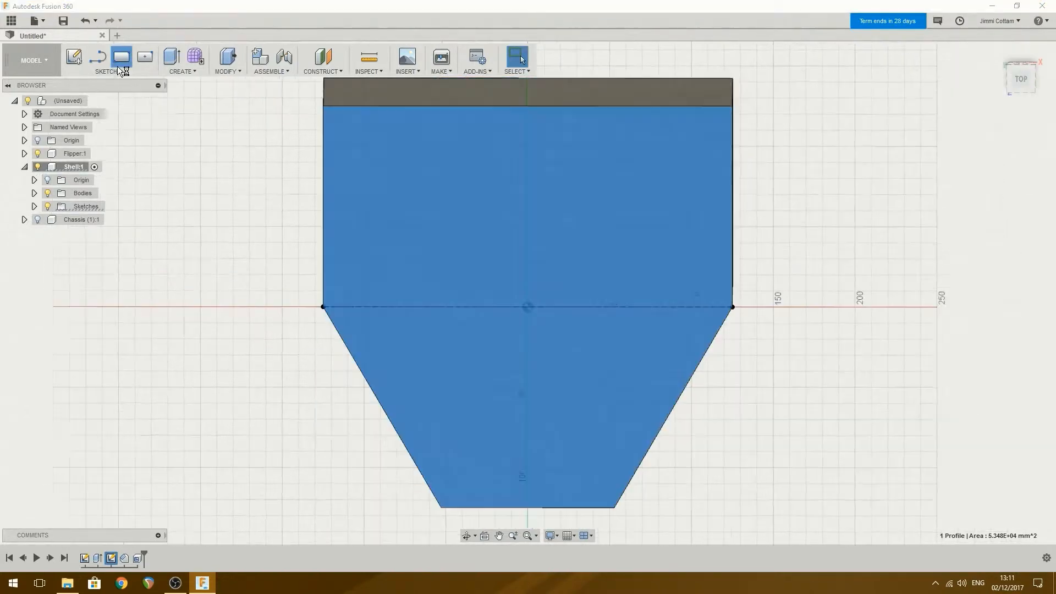
- Set up a one-direction extrude of the middle strip that cuts to the shell body
click(121, 56)
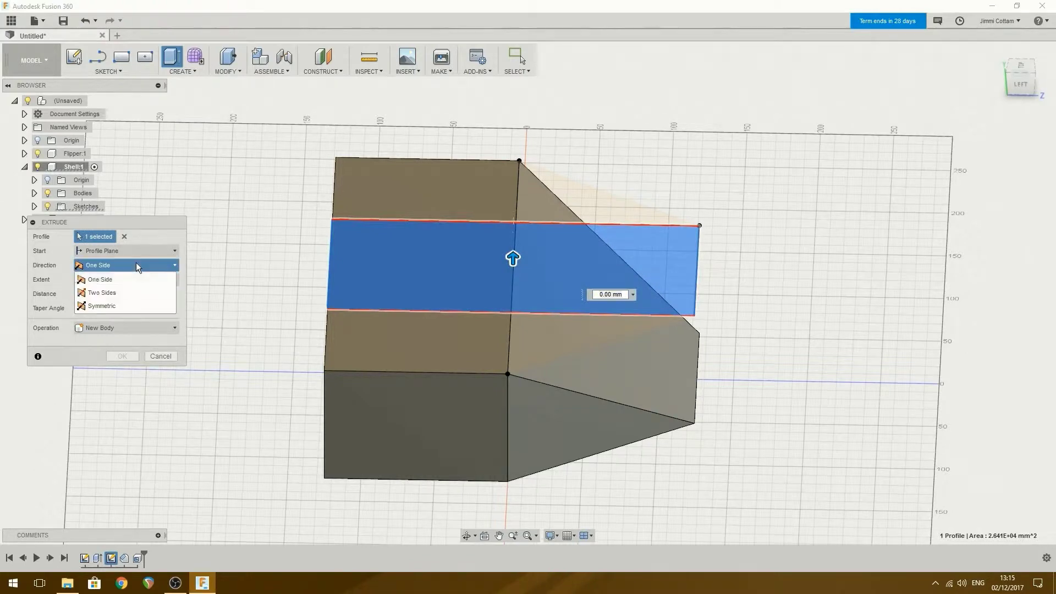
click(98, 264)
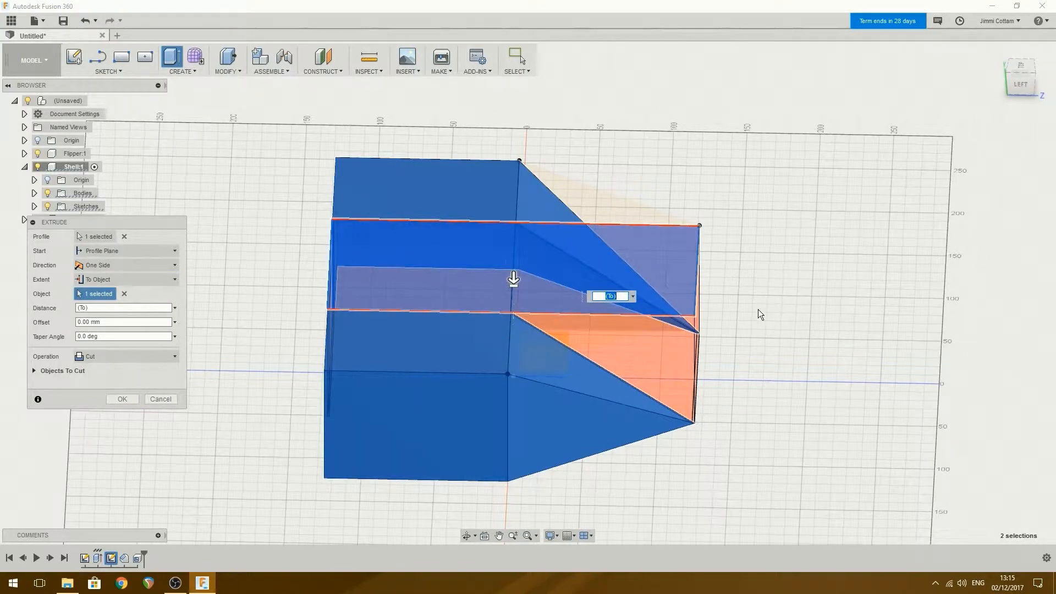
click(122, 399)
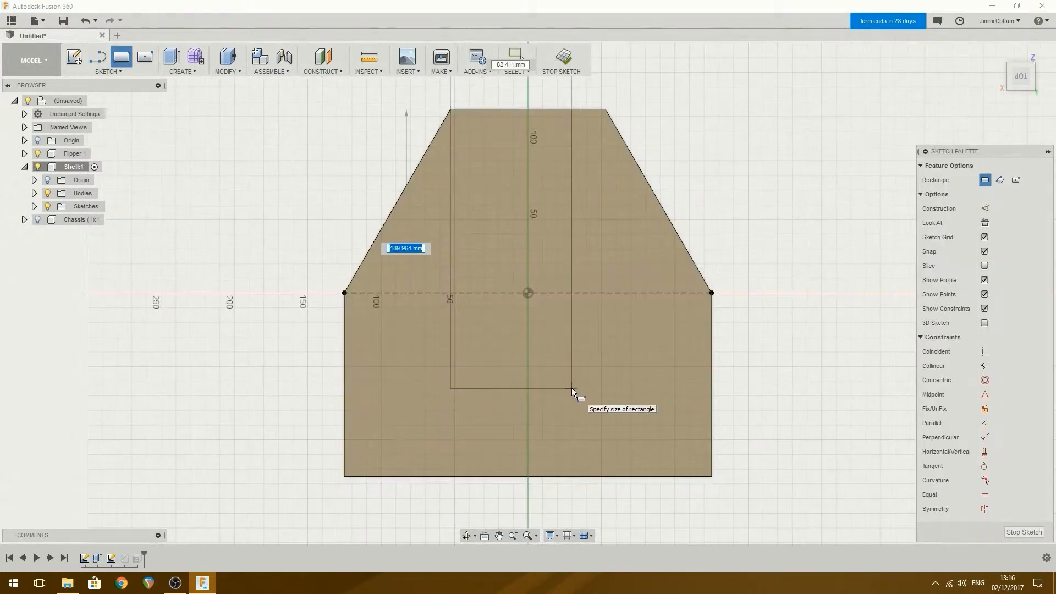
- Enter 24 as the dimension of the rectangle over the shell profile
text(24)
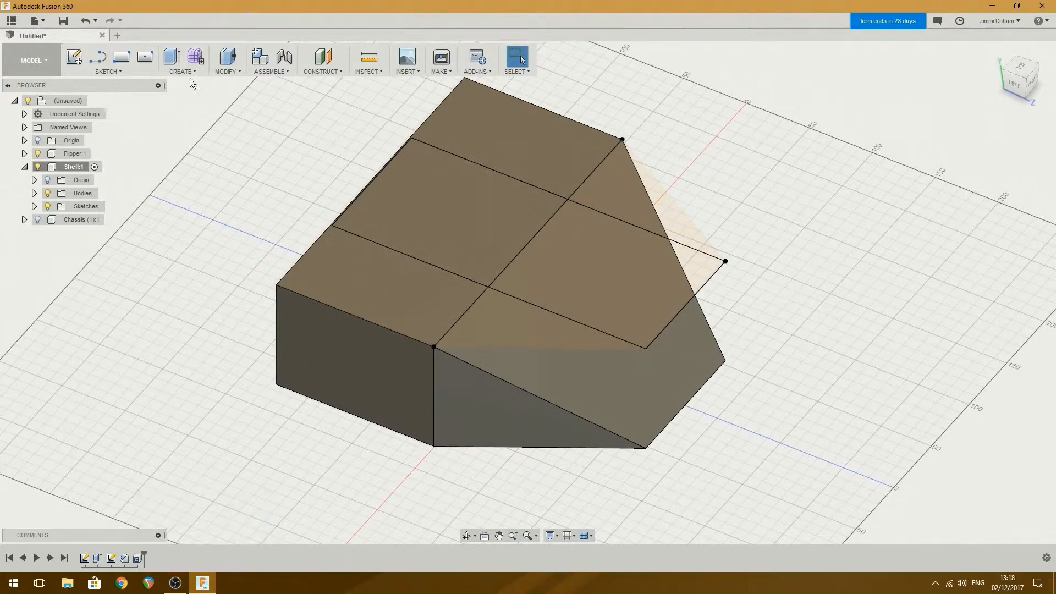
- Extrude the central rectangle as a cut stopping at the shell body, removing the middle
click(170, 57)
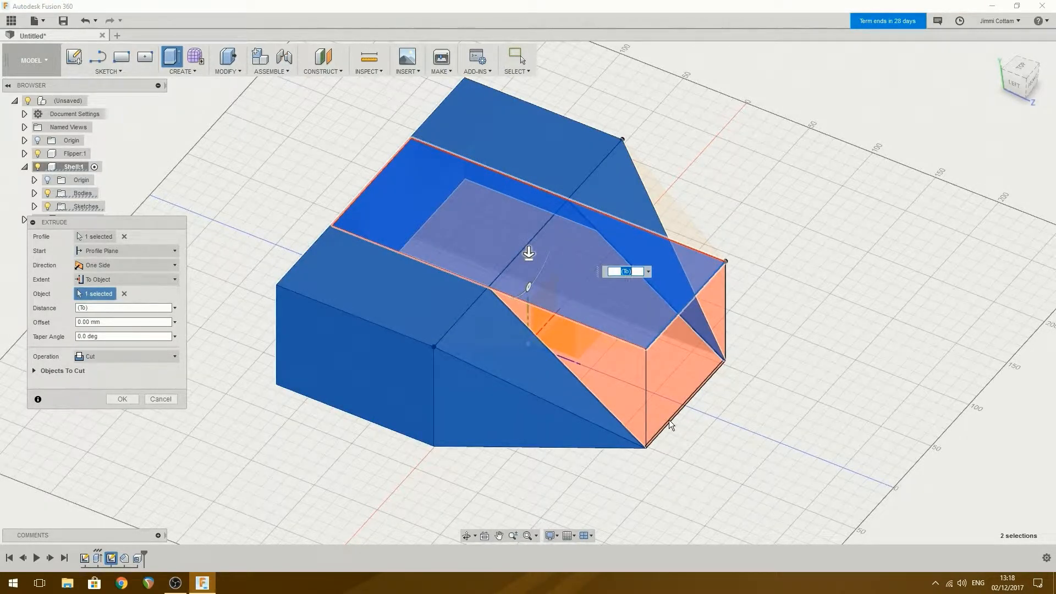
click(122, 399)
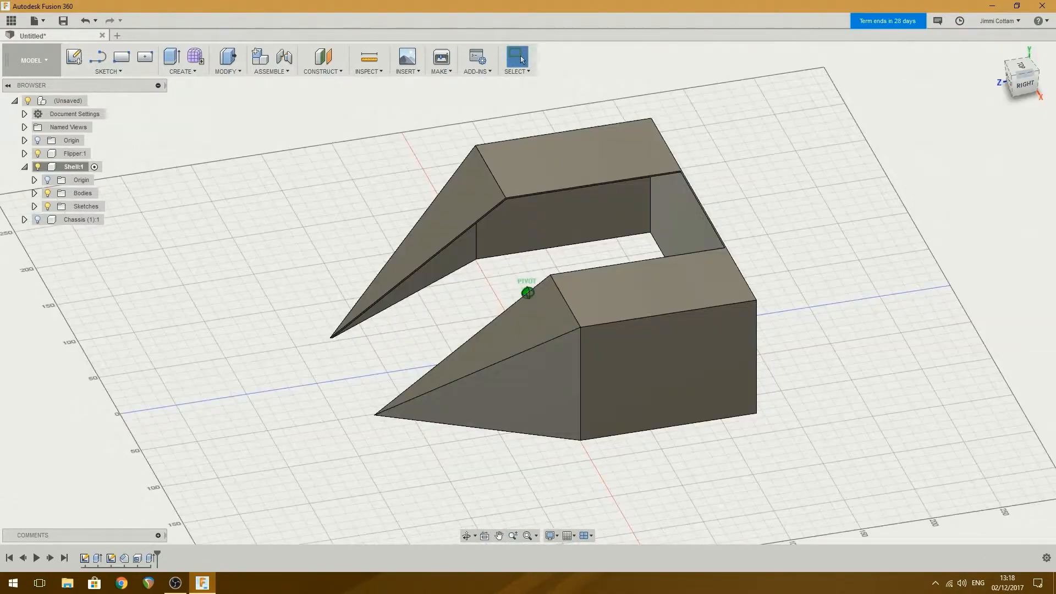
click(1019, 77)
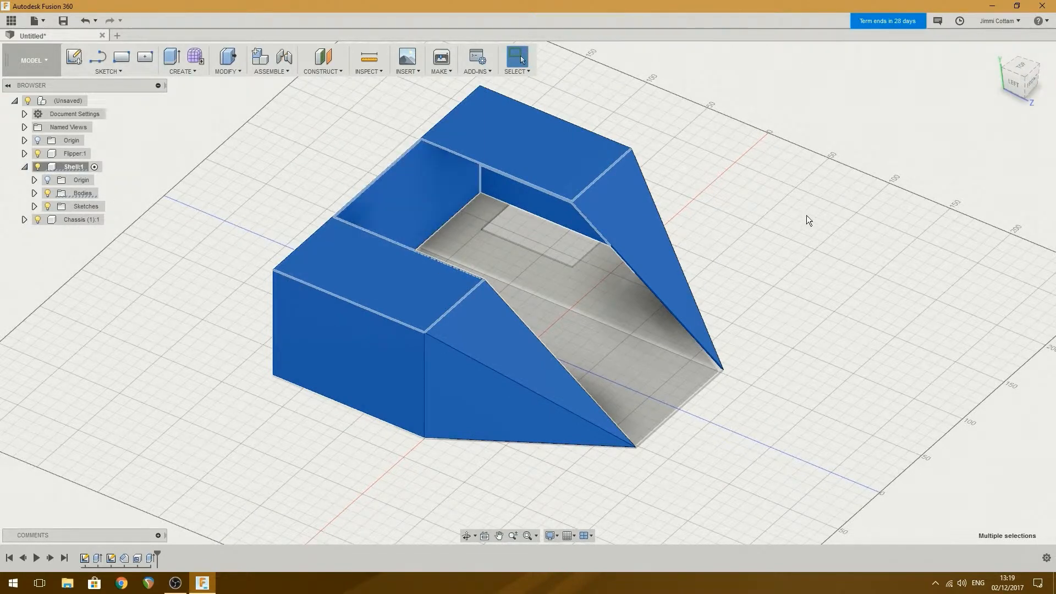
mouse_move(1026, 91)
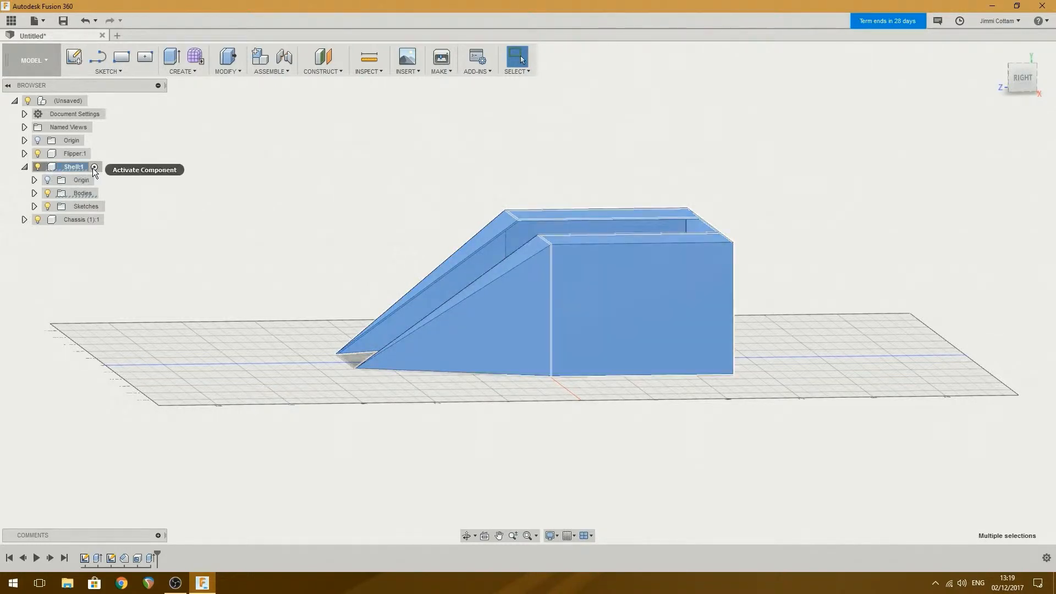
- Activate the Flipper:1 component in the Browser and view the model from the right
click(74, 153)
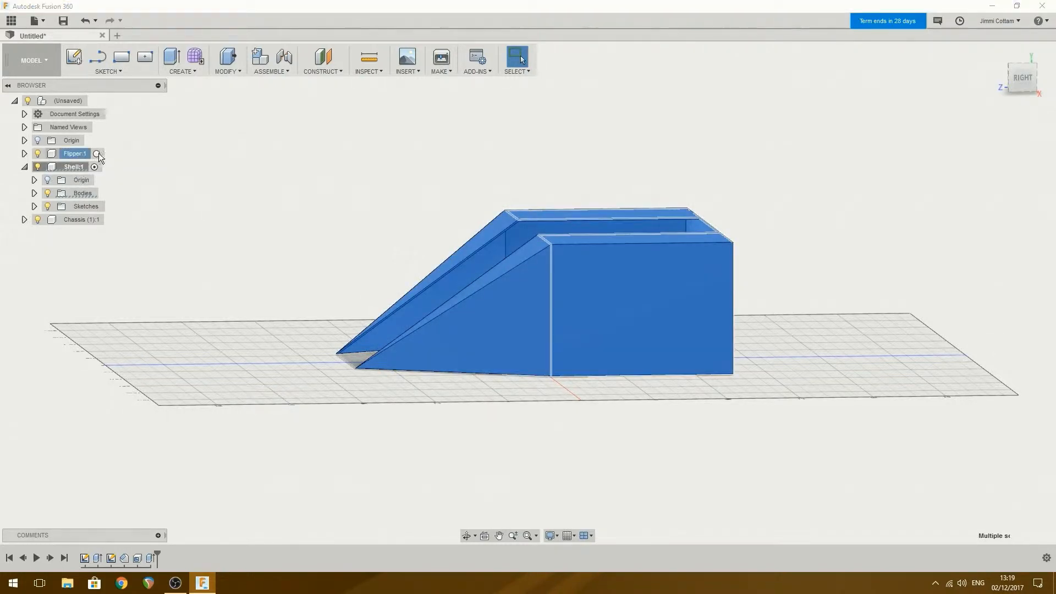
click(101, 156)
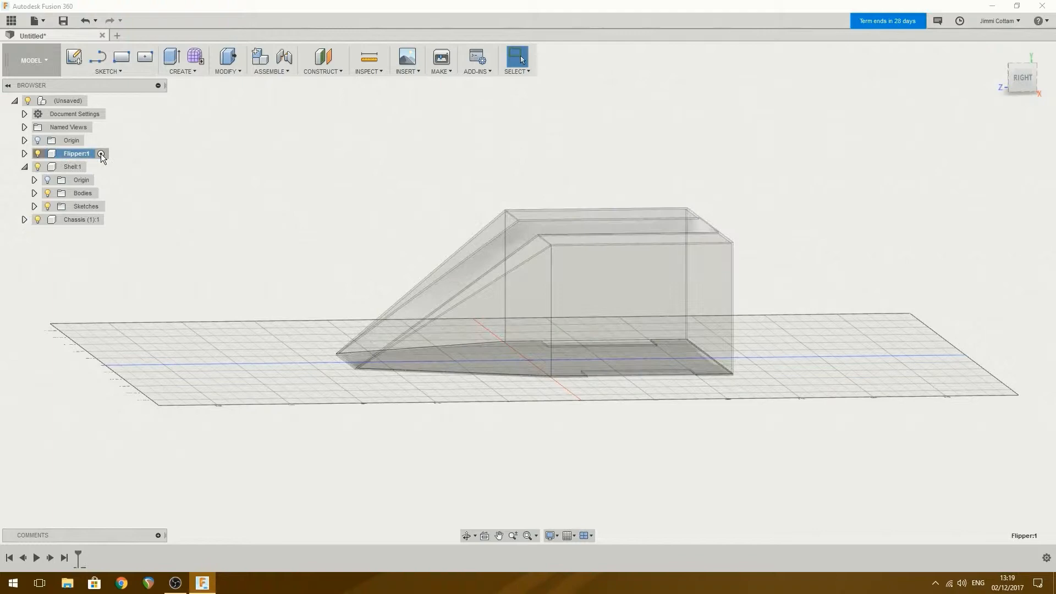
mouse_move(1021, 77)
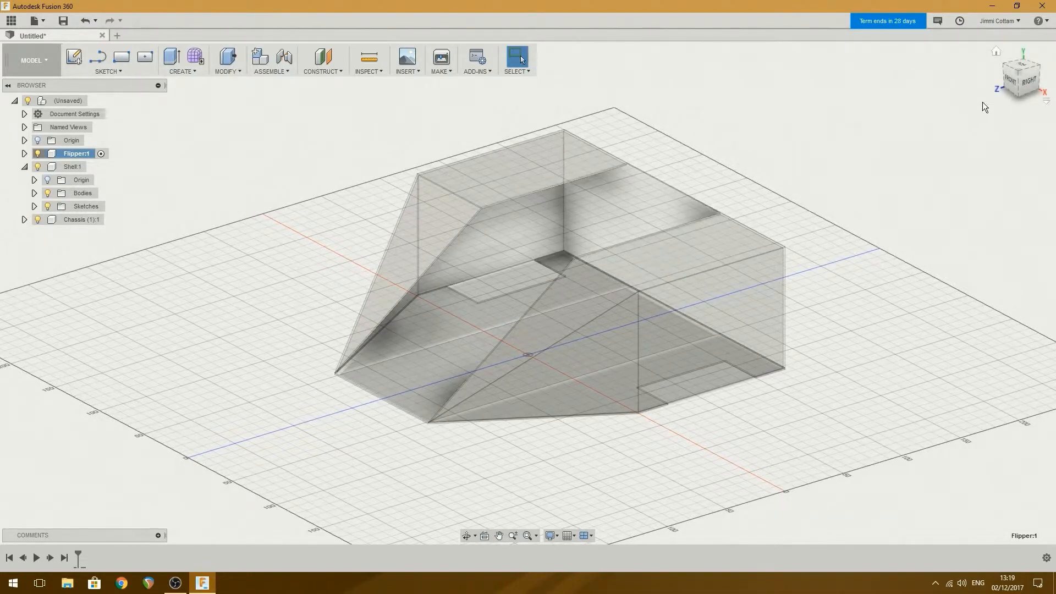
click(1024, 81)
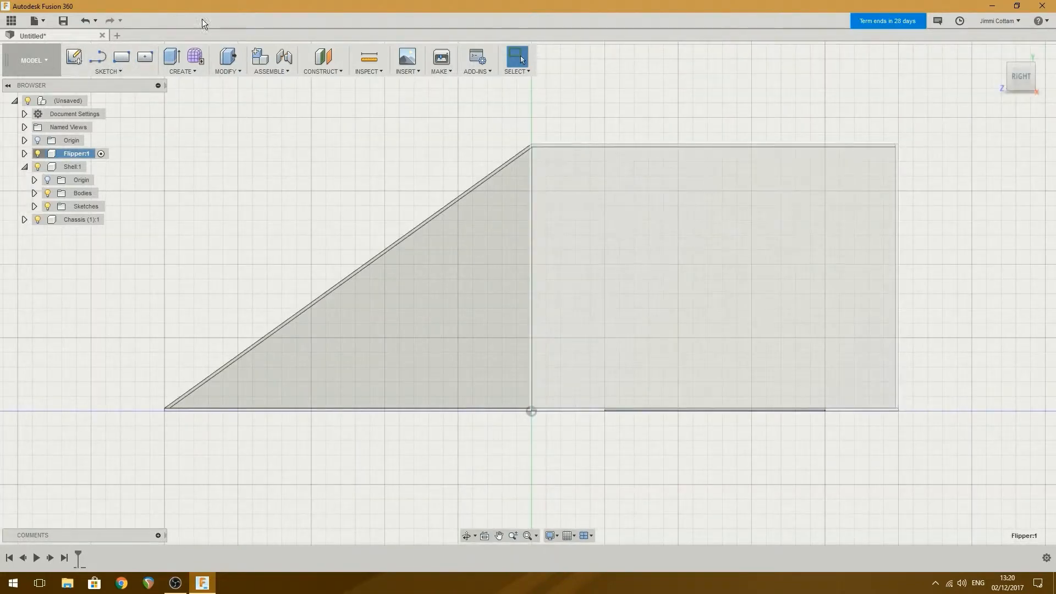
mouse_move(449, 165)
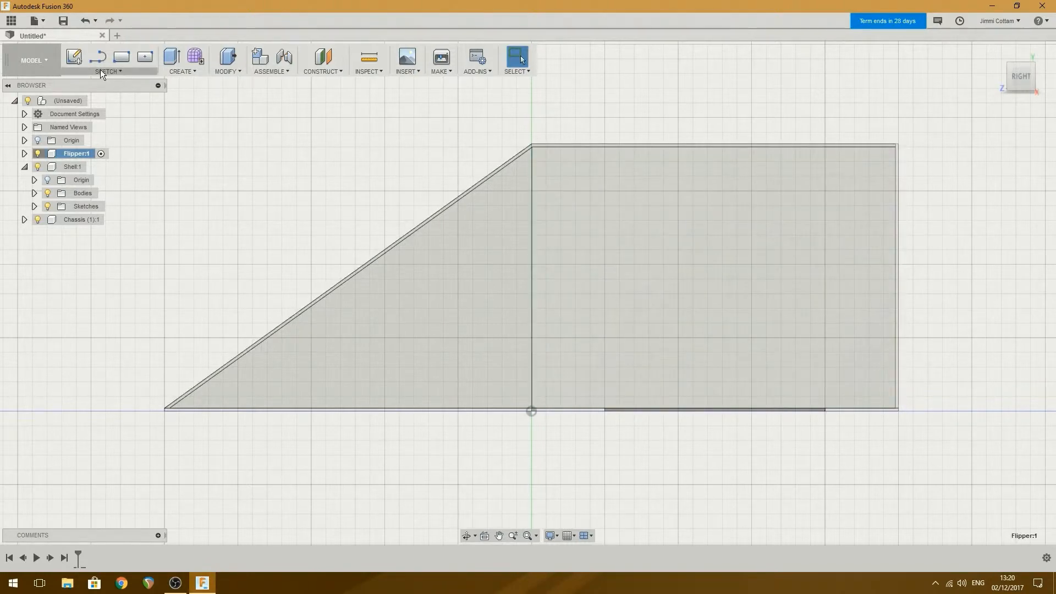
mouse_move(73, 60)
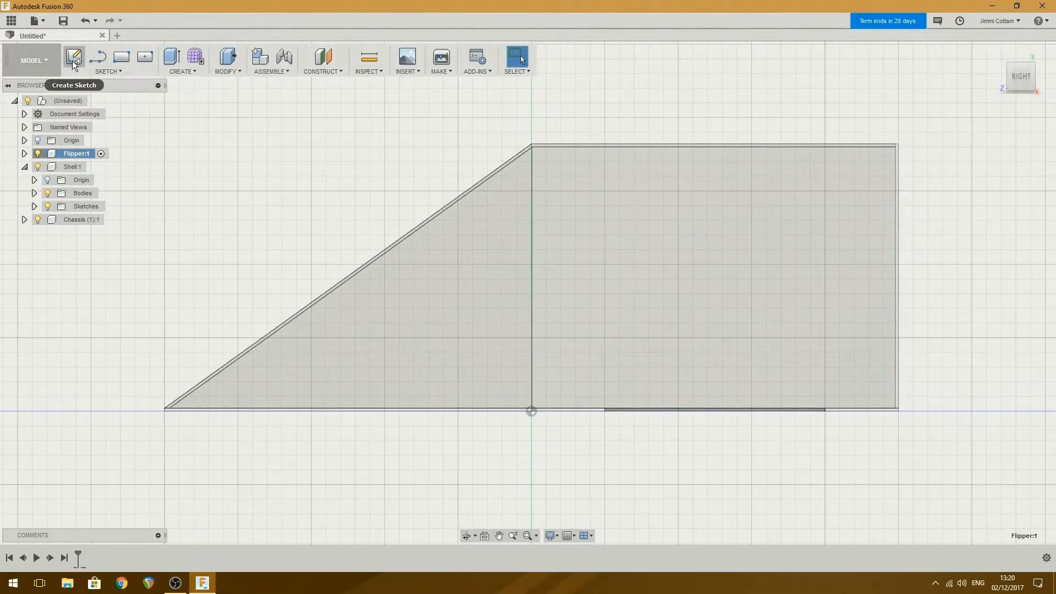
- Start a Flipper sketch on the side plane, viewed face-on, with a line from the top corner
click(74, 56)
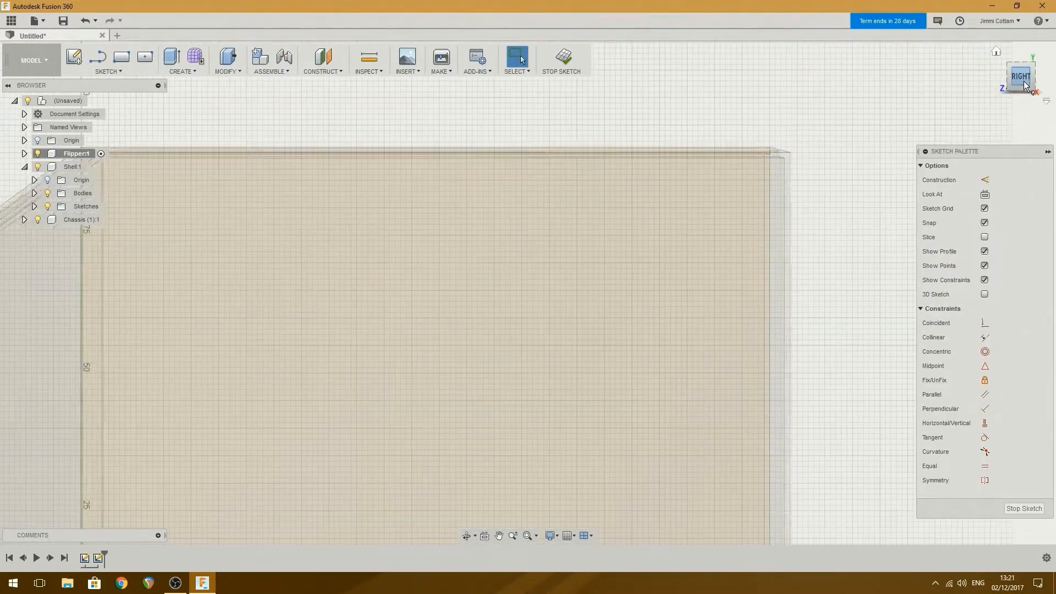
click(1019, 76)
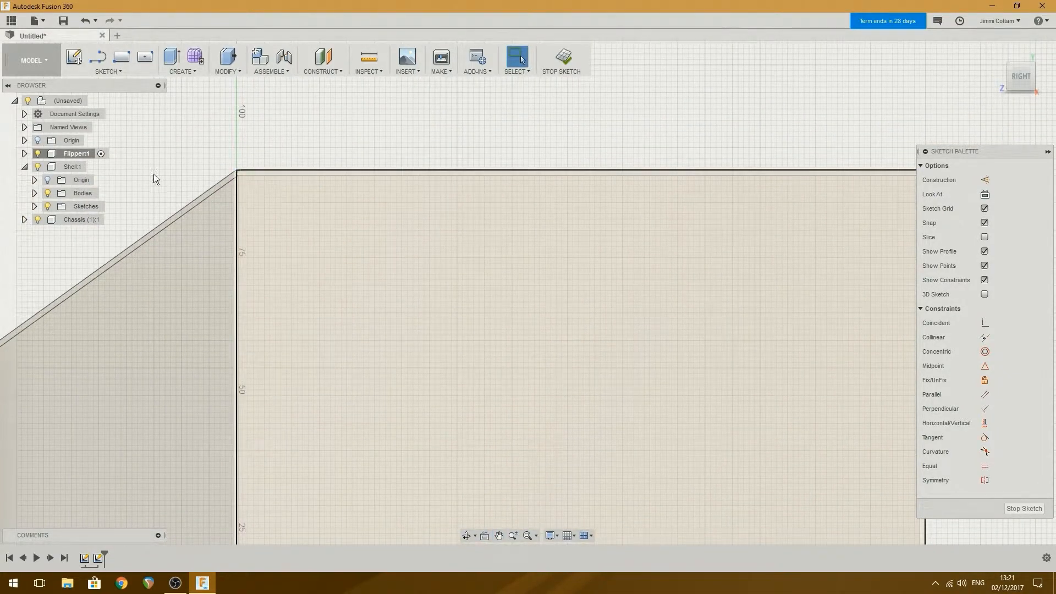
mouse_move(510, 240)
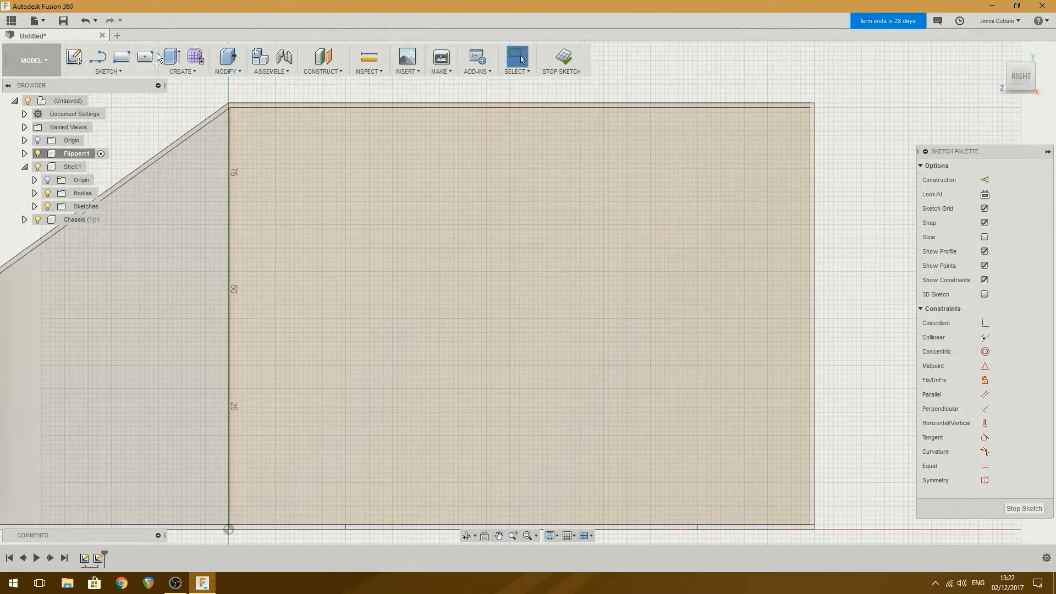
mouse_move(75, 57)
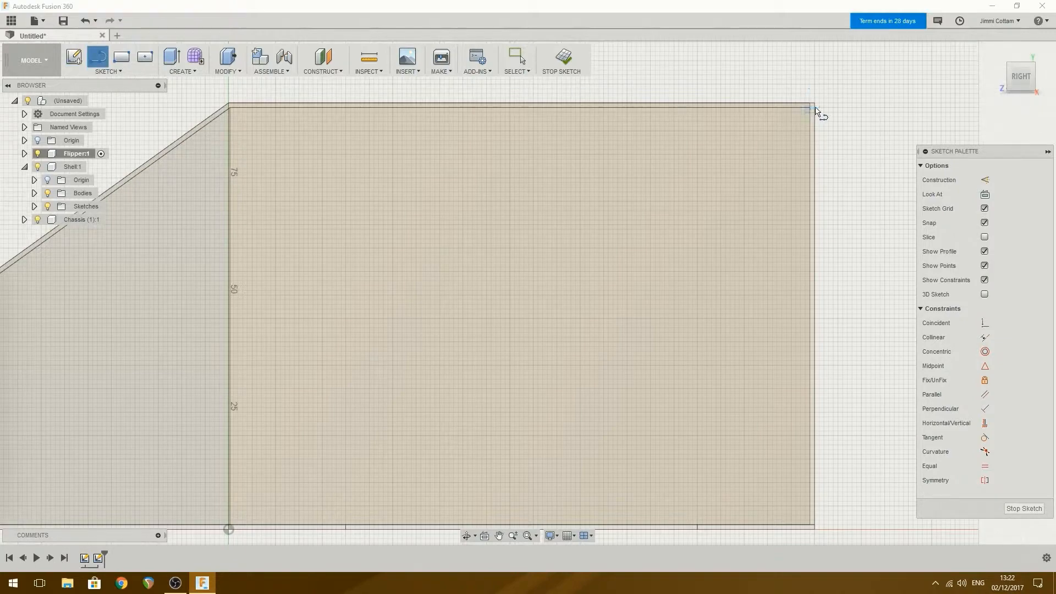
click(812, 108)
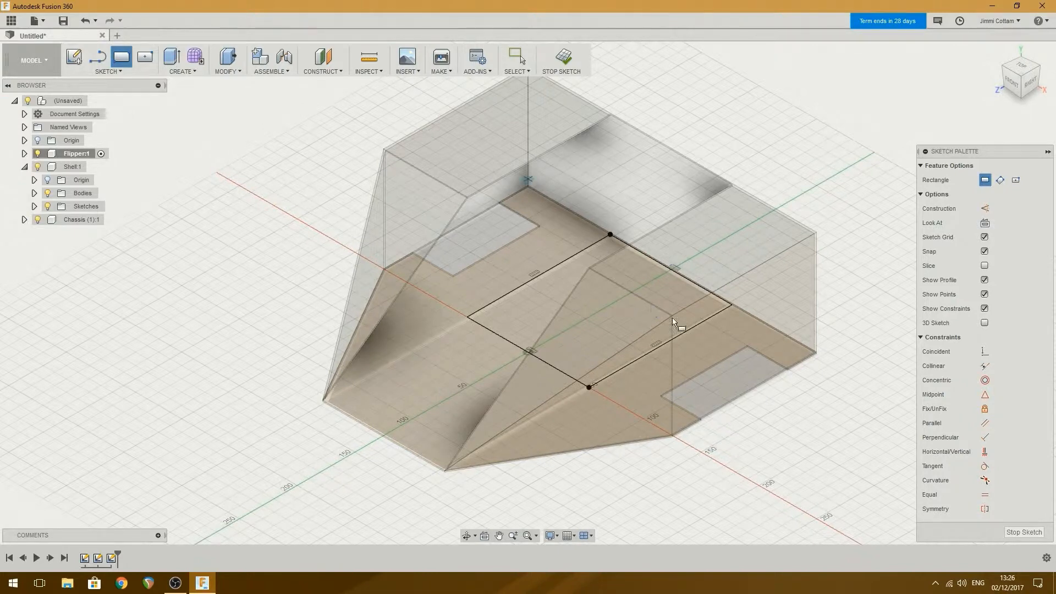
mouse_move(612, 261)
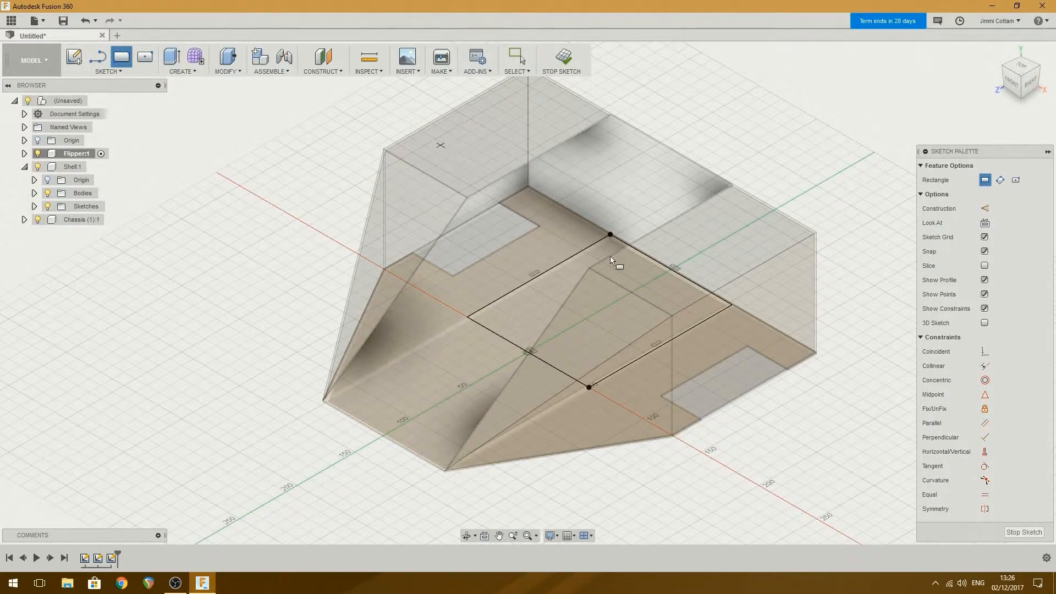
- Finish the sketch, add an offset plane at the side-wall tops, and sketch on it
click(516, 57)
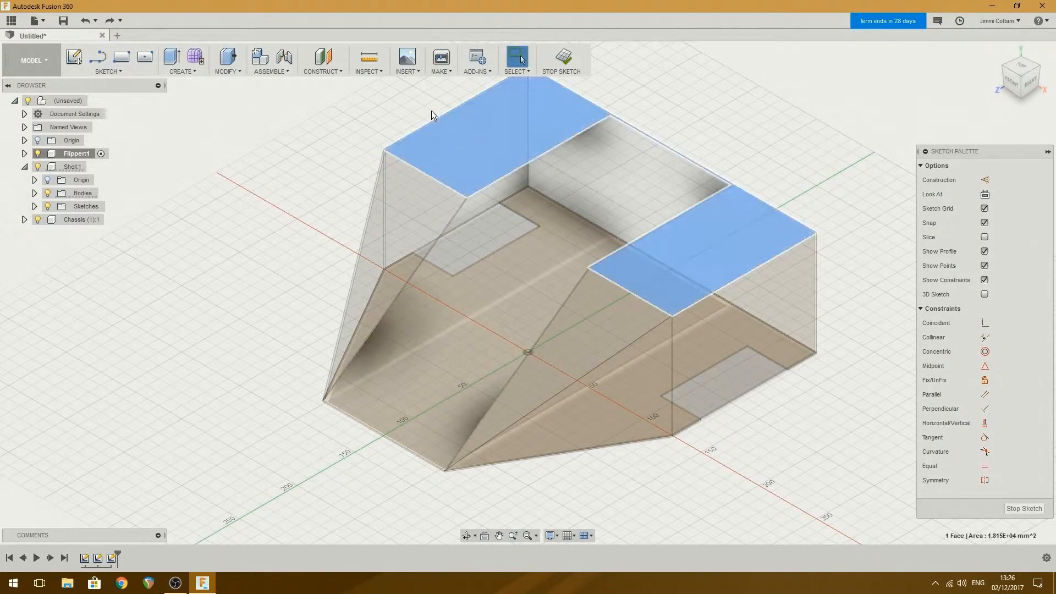
click(322, 60)
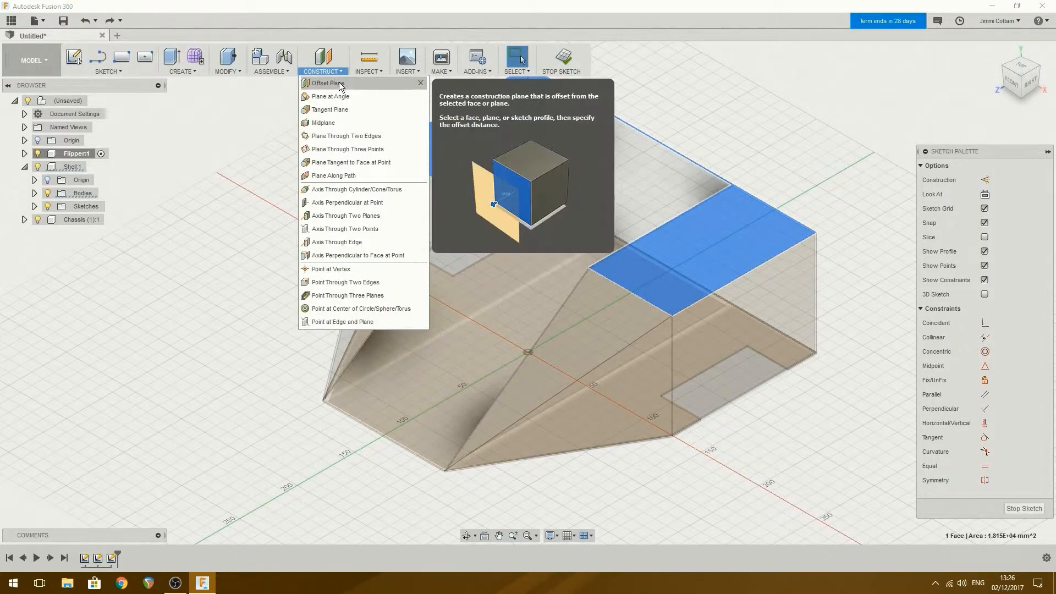
mouse_move(343, 96)
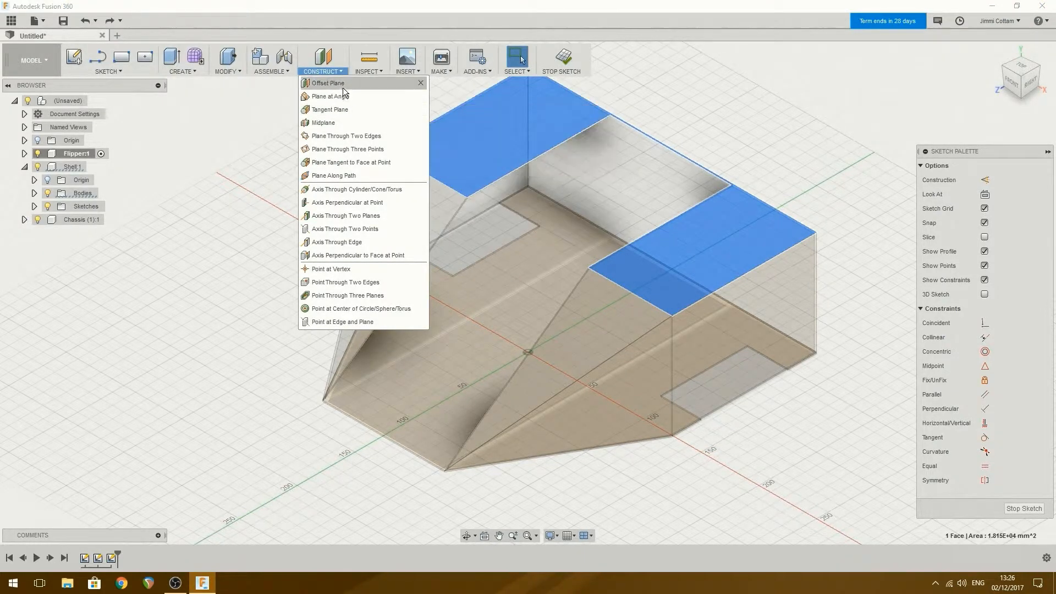
click(327, 83)
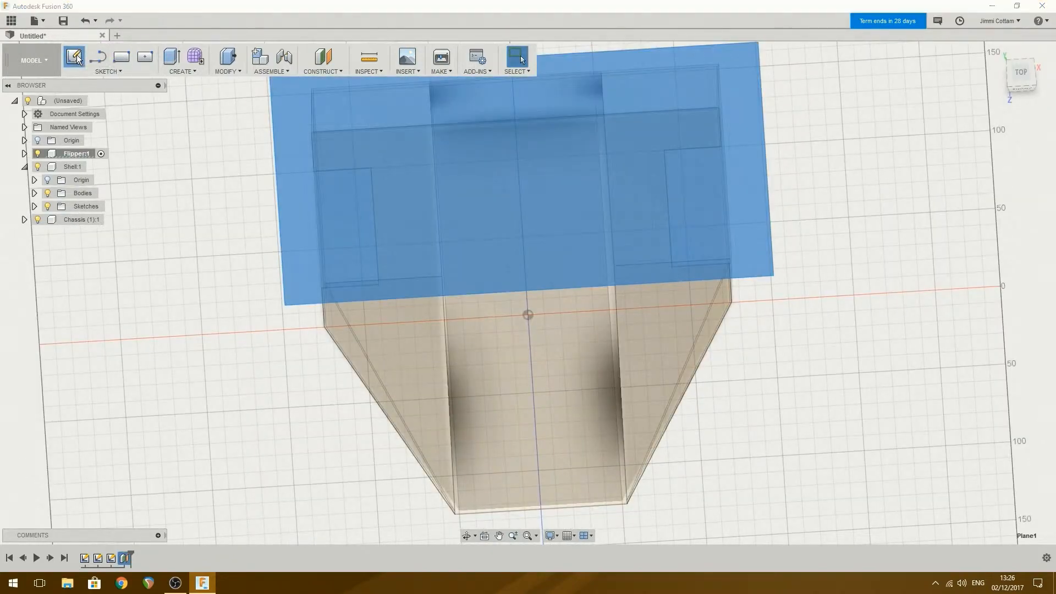
click(74, 57)
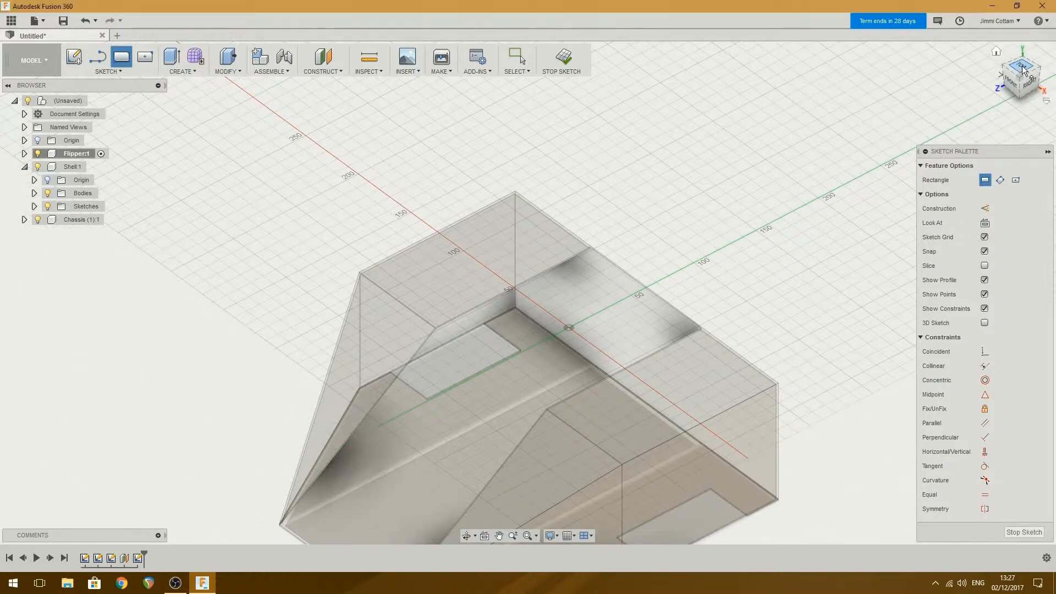
- Draw the top plate rectangle across the shell top and finish the sketch
click(1019, 74)
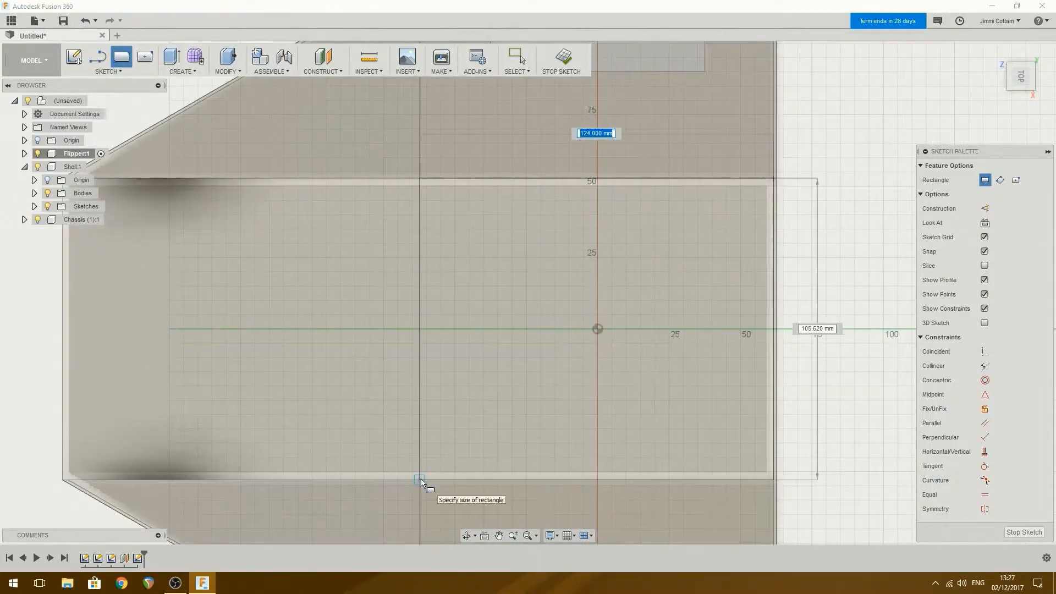
click(419, 479)
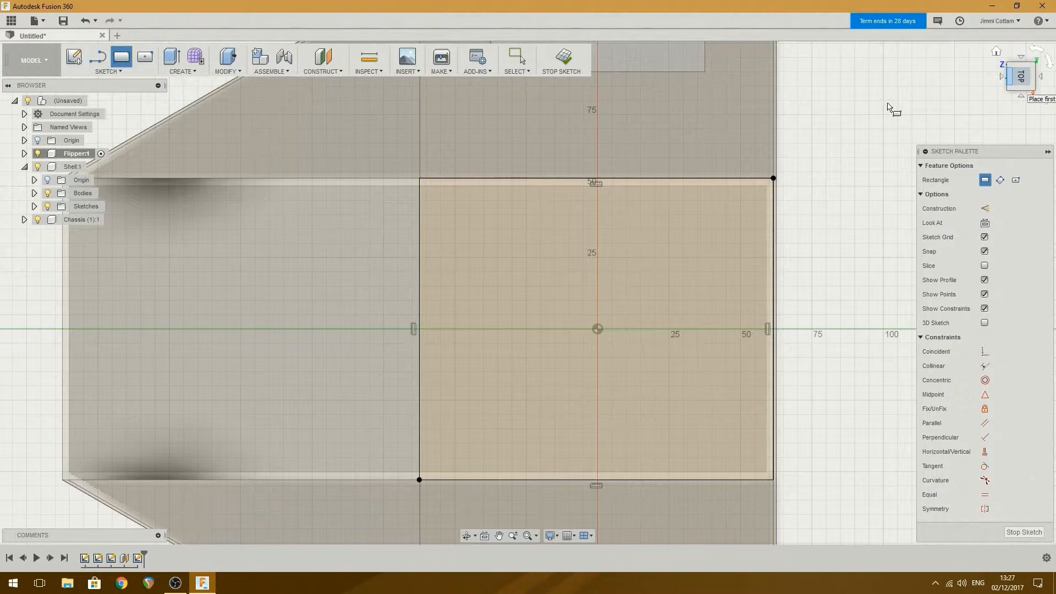
click(1021, 67)
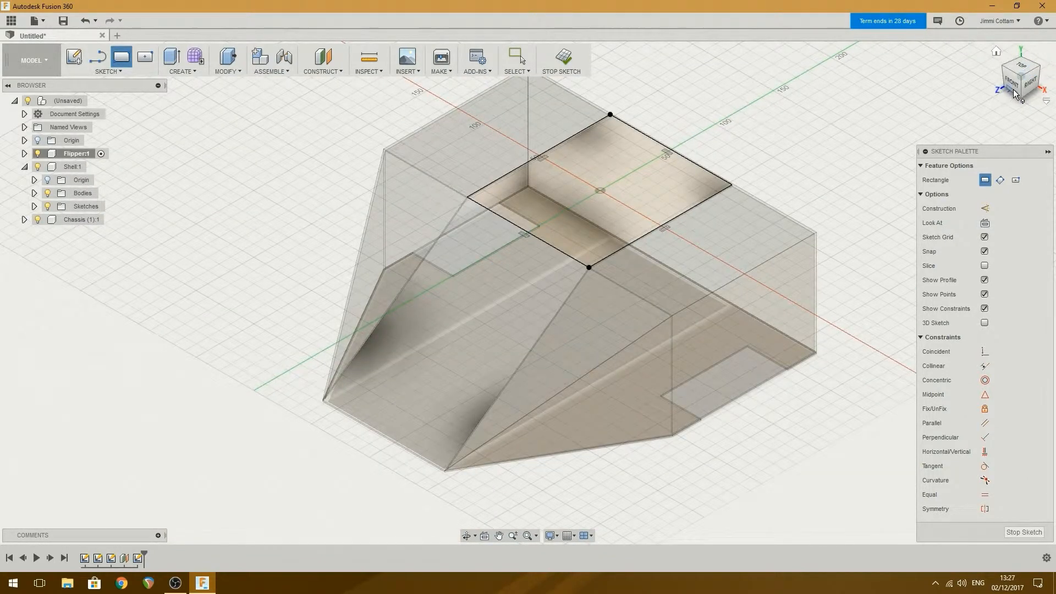
click(1020, 79)
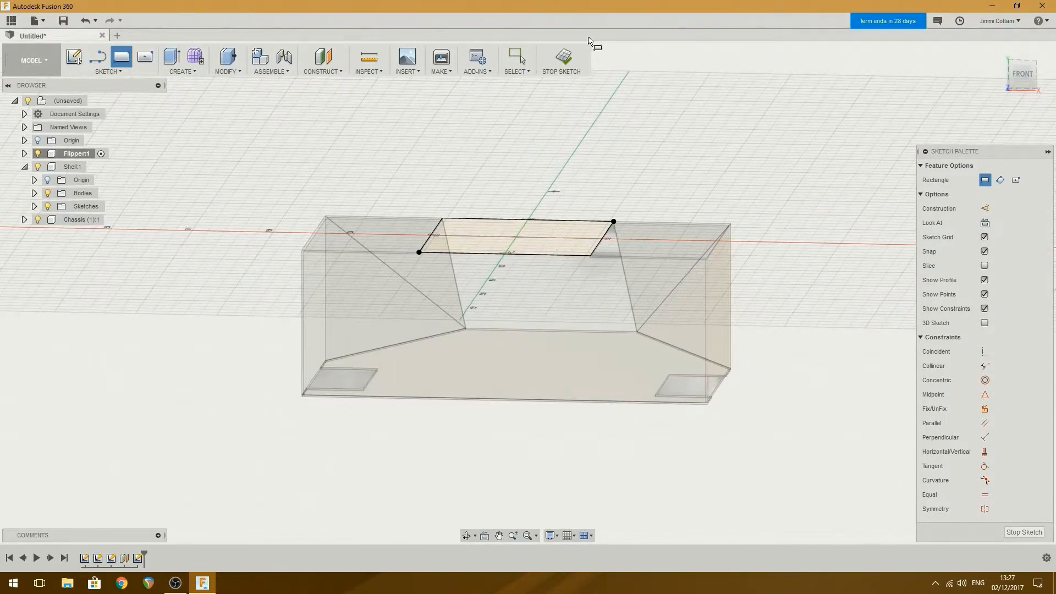
click(561, 59)
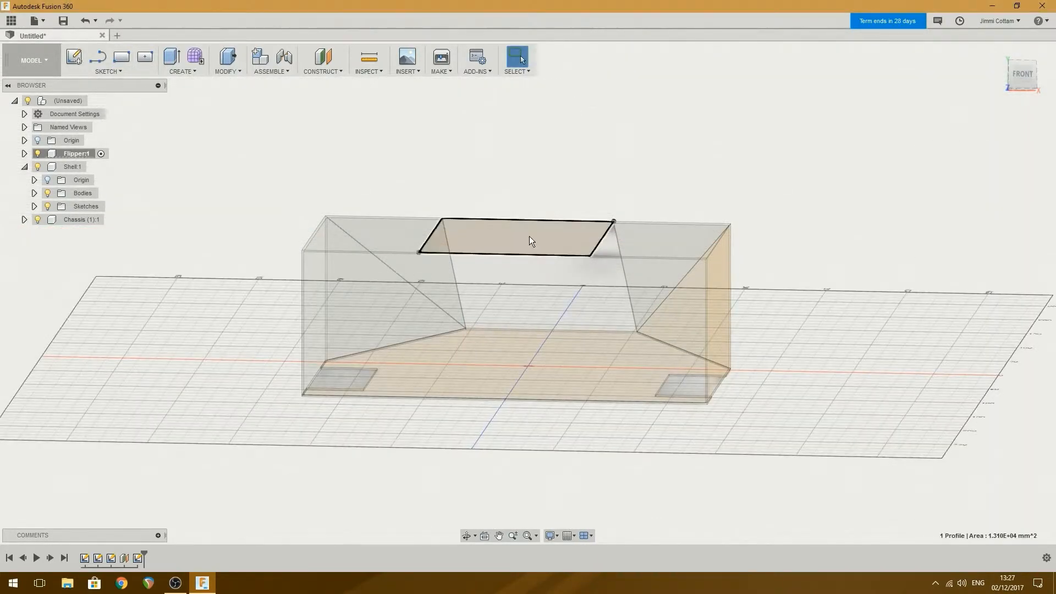
mouse_move(171, 57)
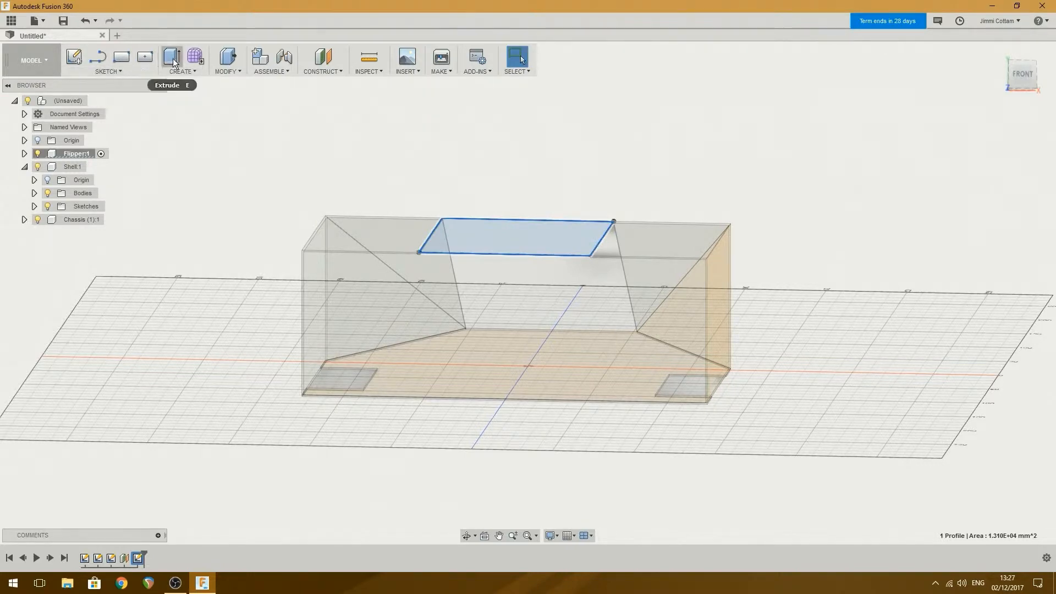
- Extrude the top rectangle -3 mm into a flat plate
click(172, 57)
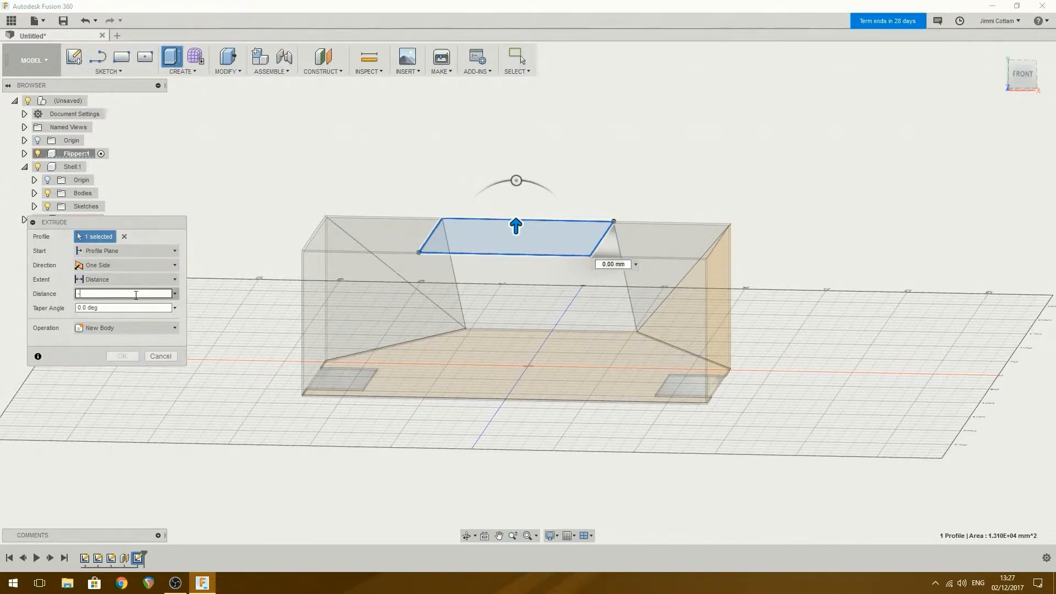
text(-3)
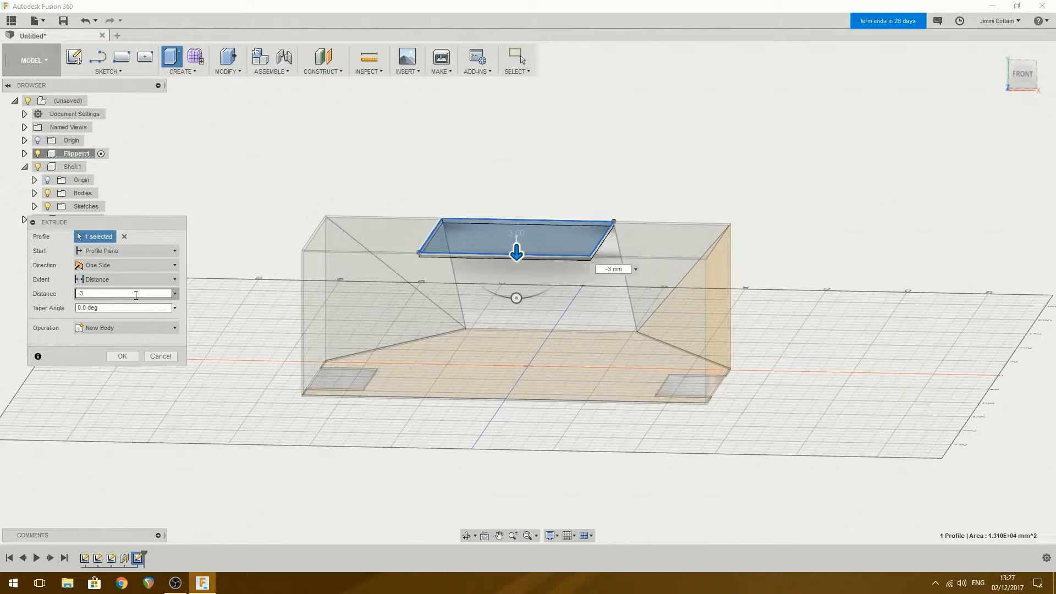
click(122, 356)
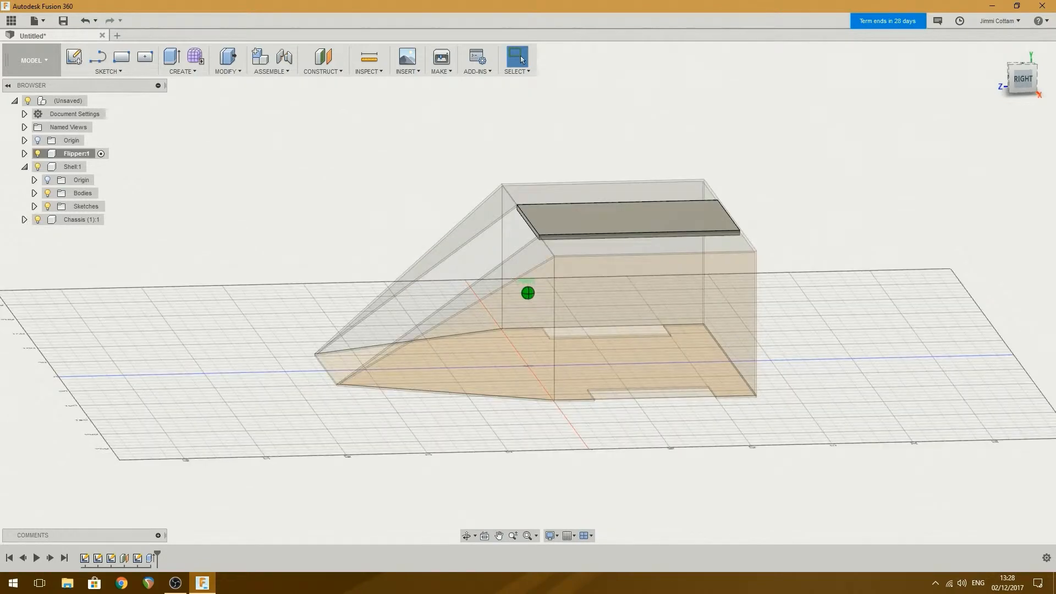
click(1022, 76)
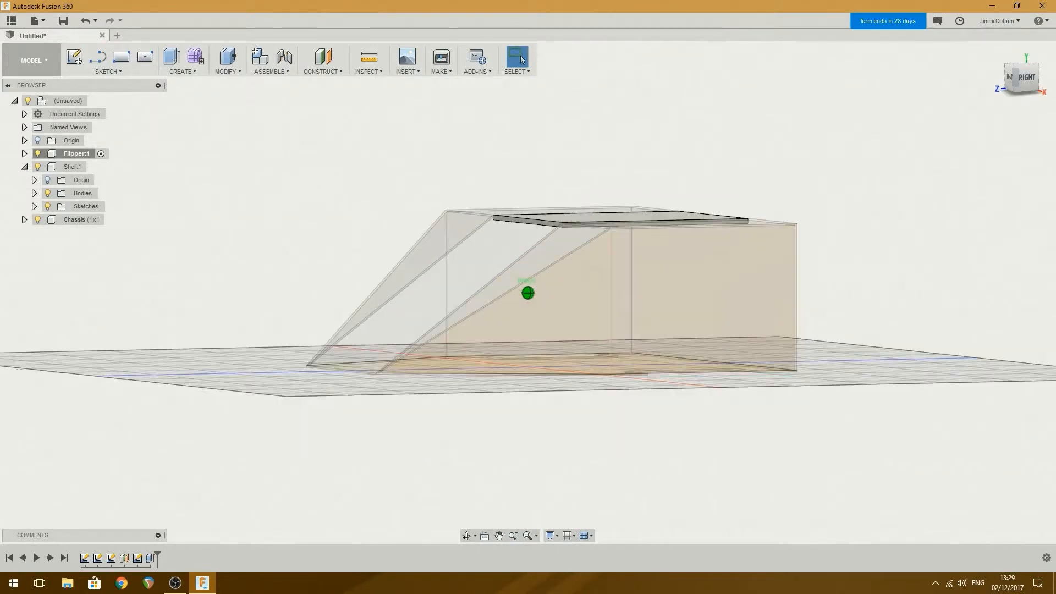
click(1020, 76)
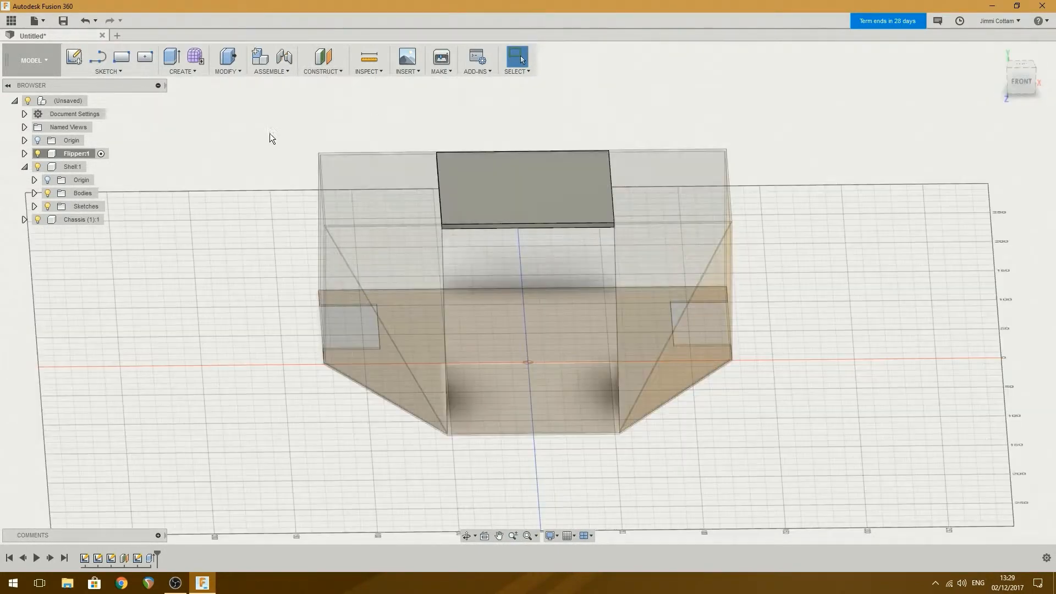
click(321, 59)
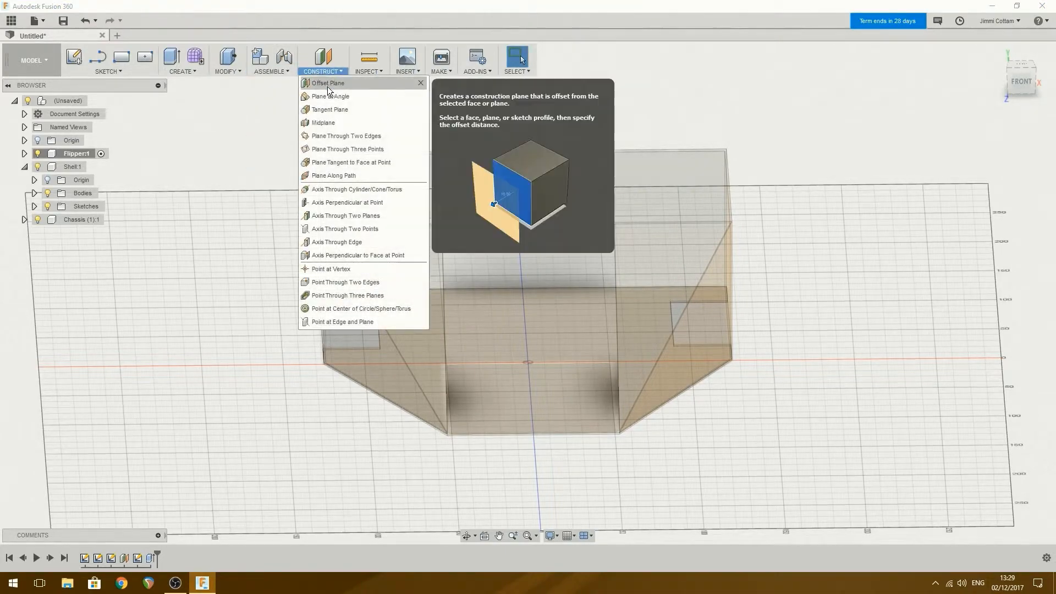
click(331, 96)
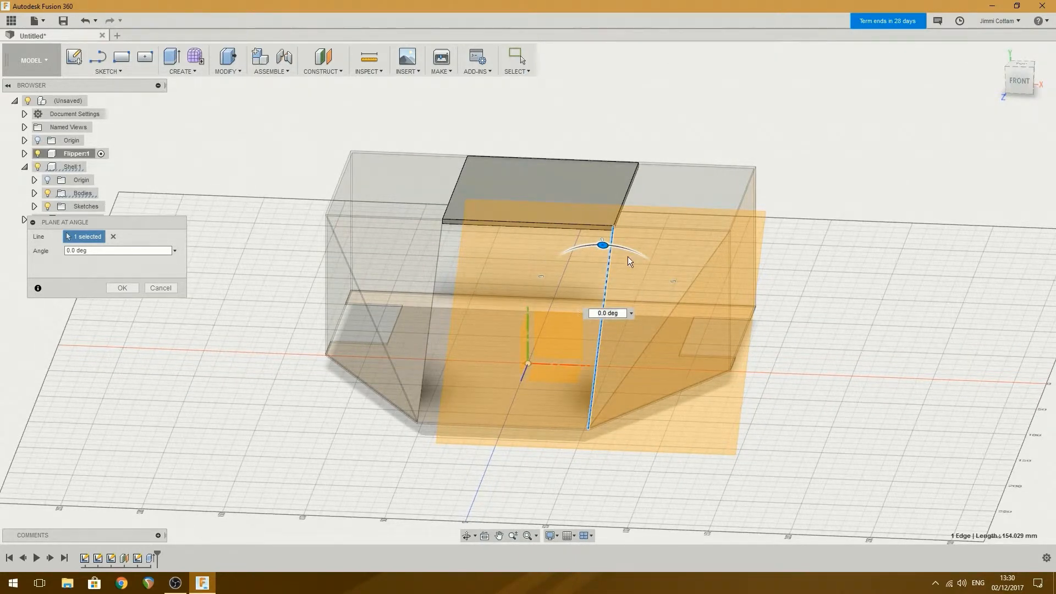
click(602, 244)
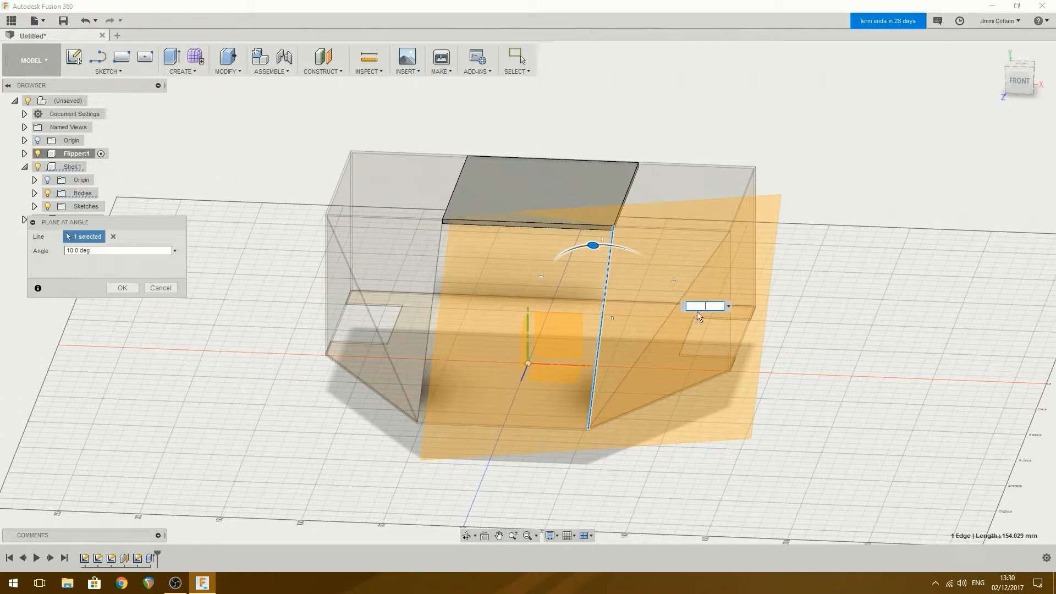
mouse_move(1005, 110)
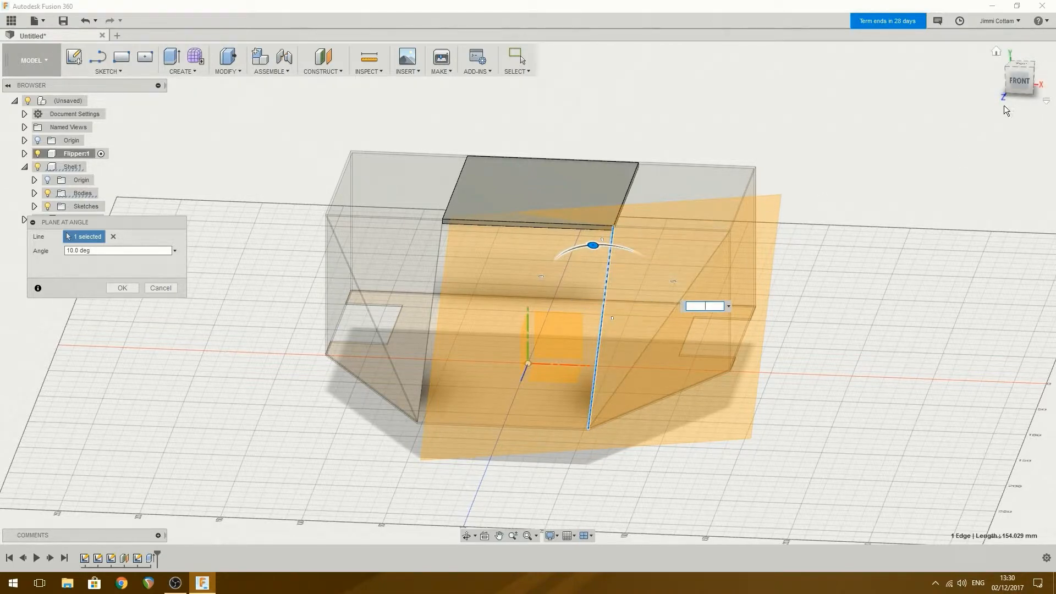
click(121, 287)
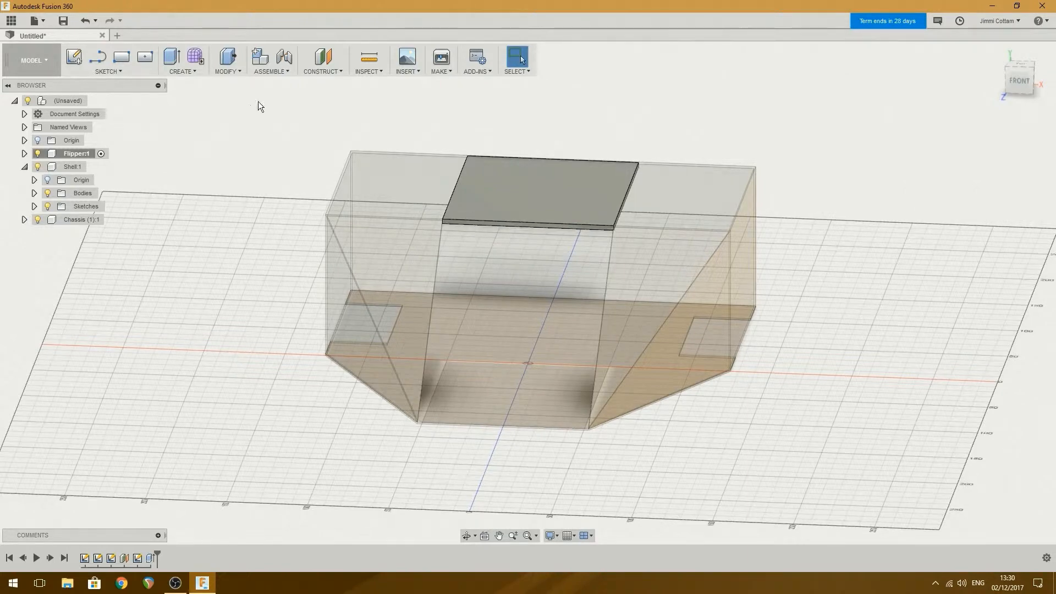
- Make a first angled-plane attempt hinged on the top plate's front edge
click(322, 60)
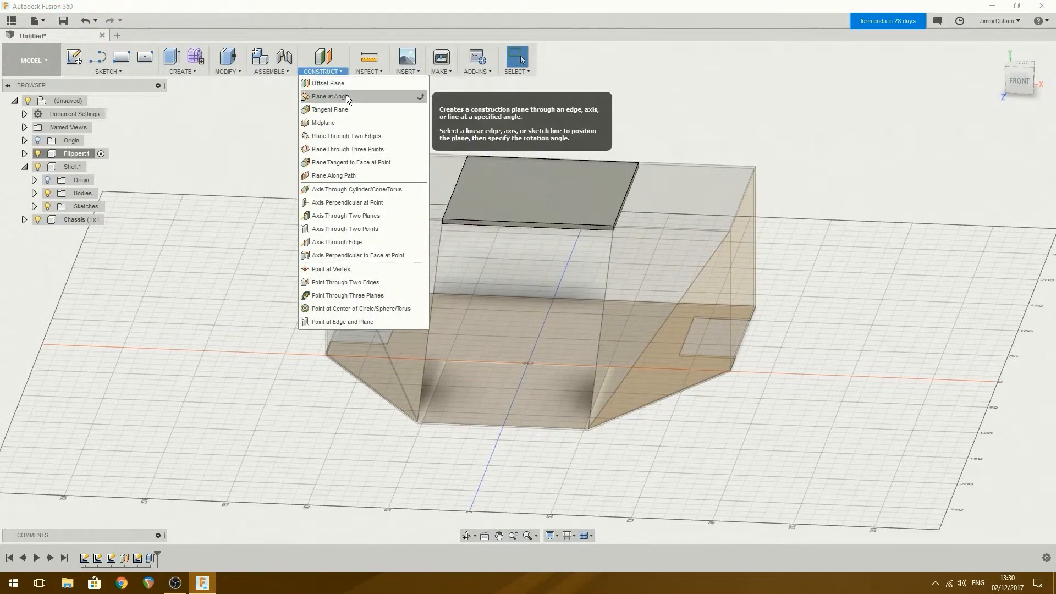
click(329, 96)
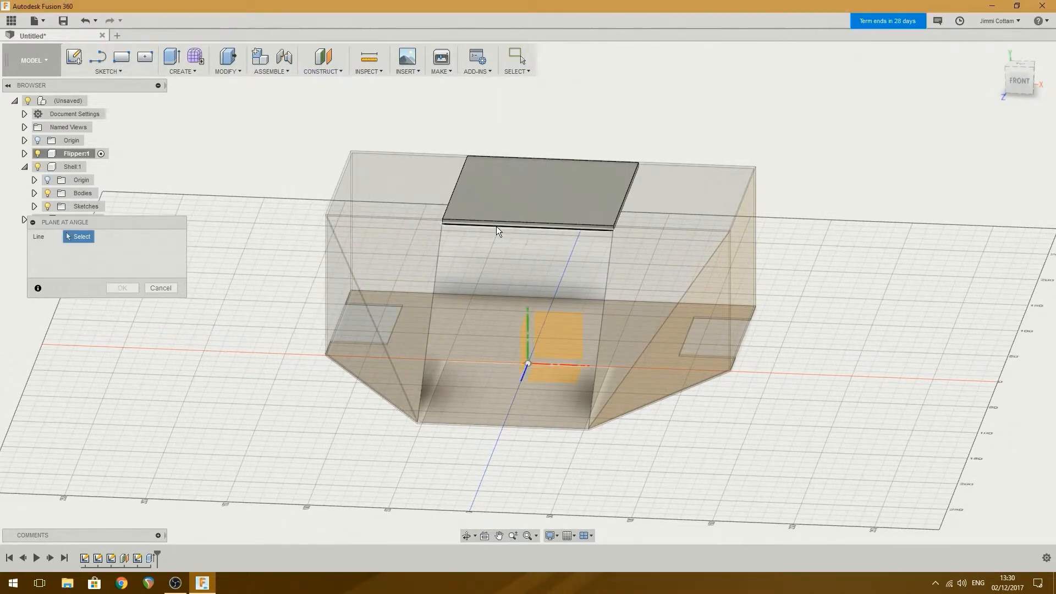
click(478, 240)
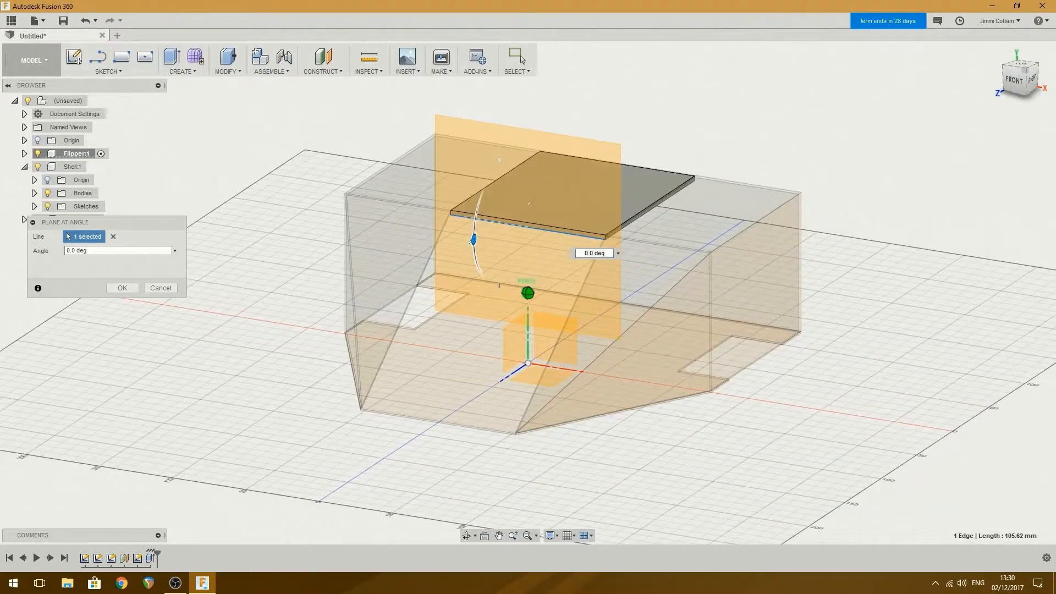
click(1019, 75)
text(55)
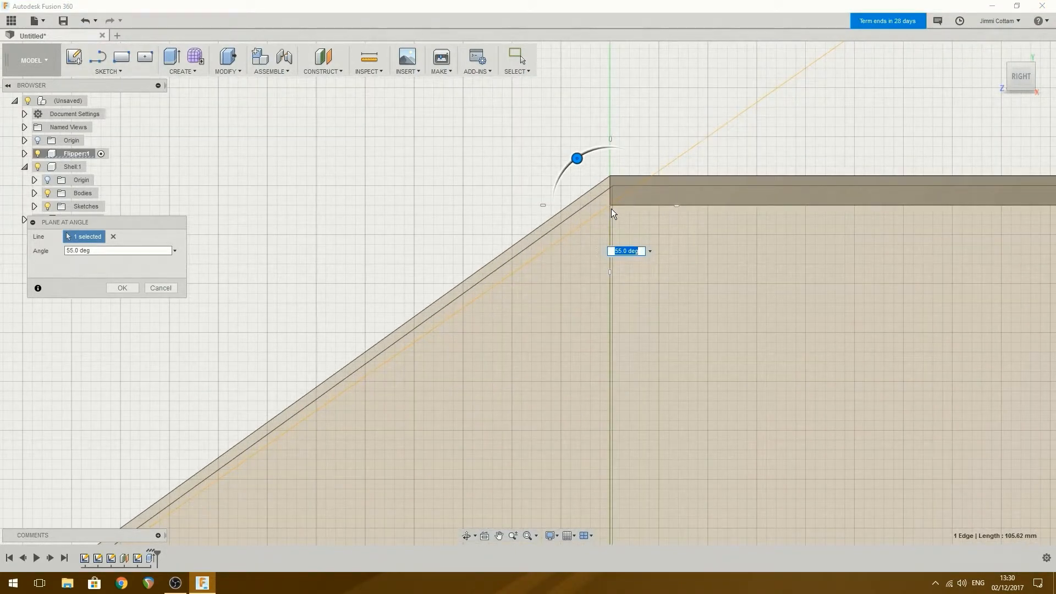
mouse_move(609, 182)
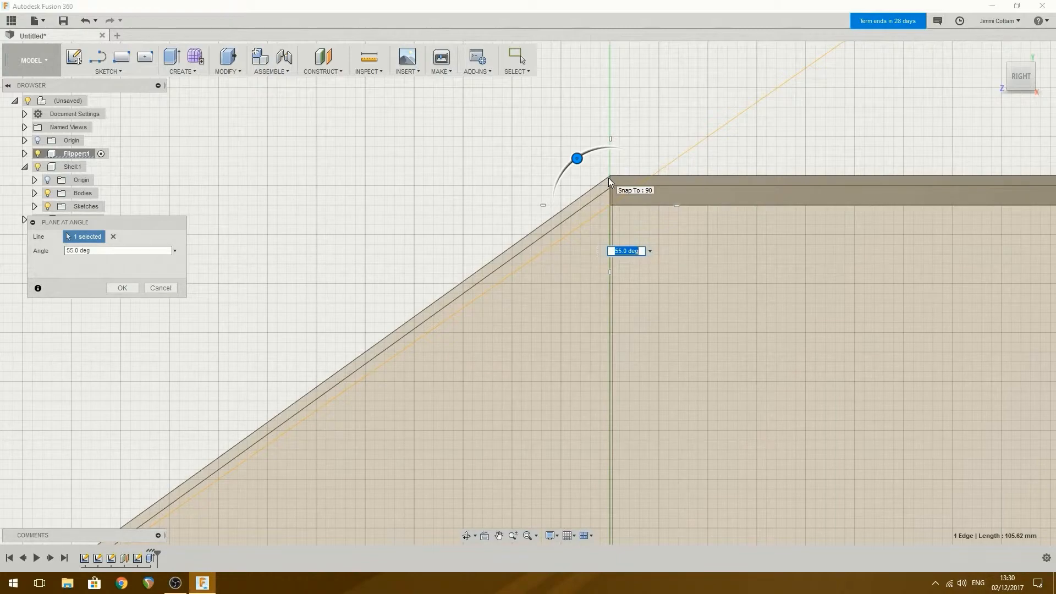
mouse_move(661, 188)
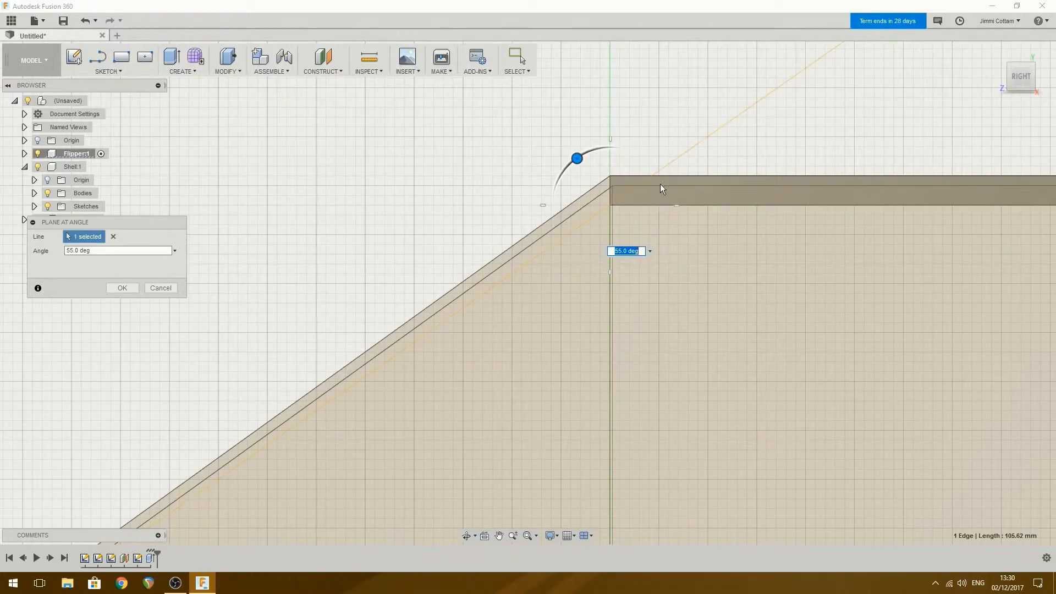
click(122, 288)
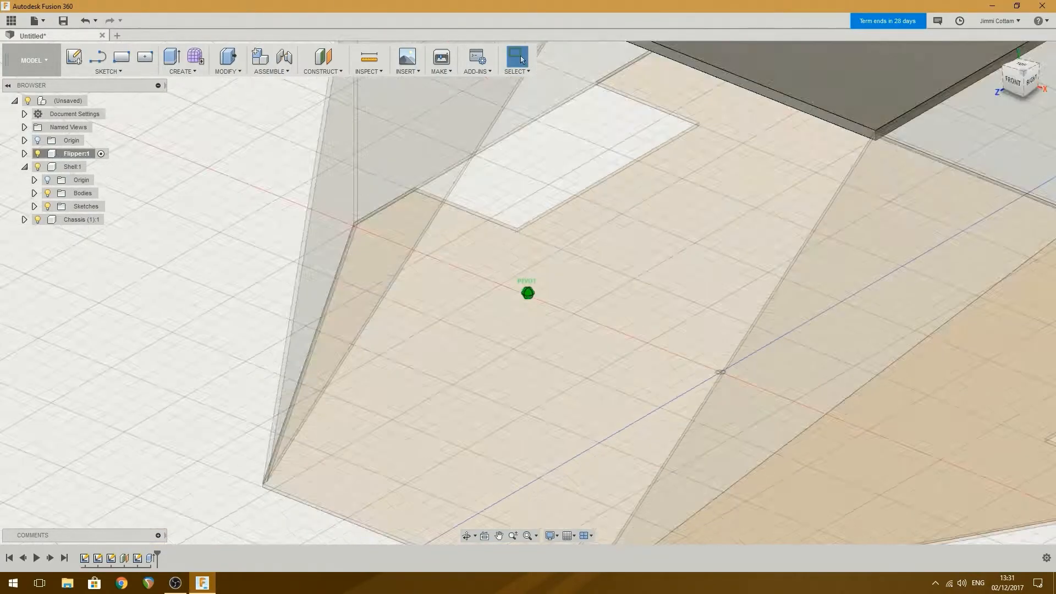
- Create the 55° angled plane through the top plate's front edge
click(1019, 76)
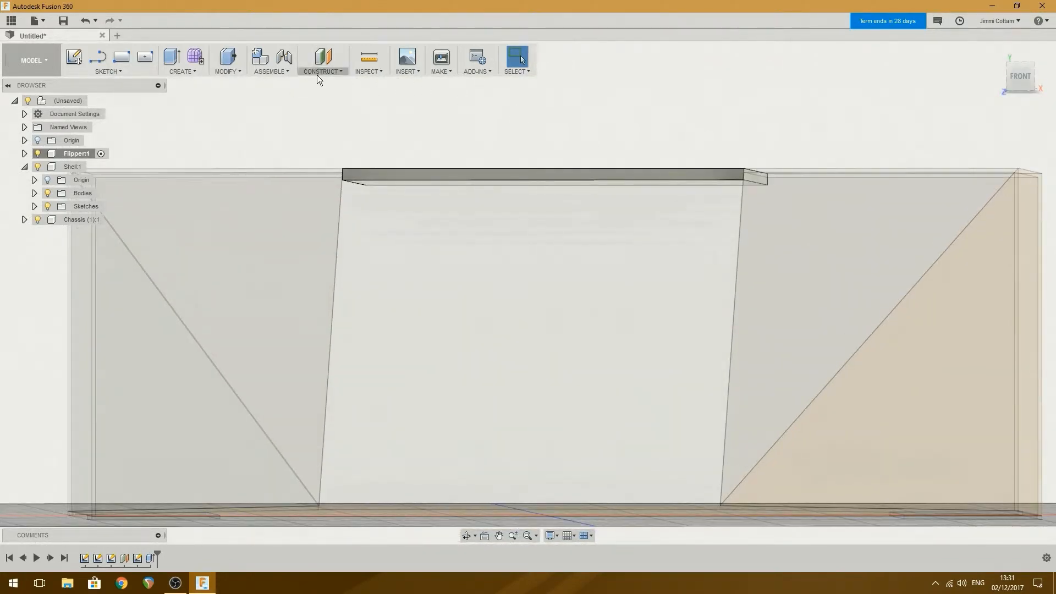
click(321, 71)
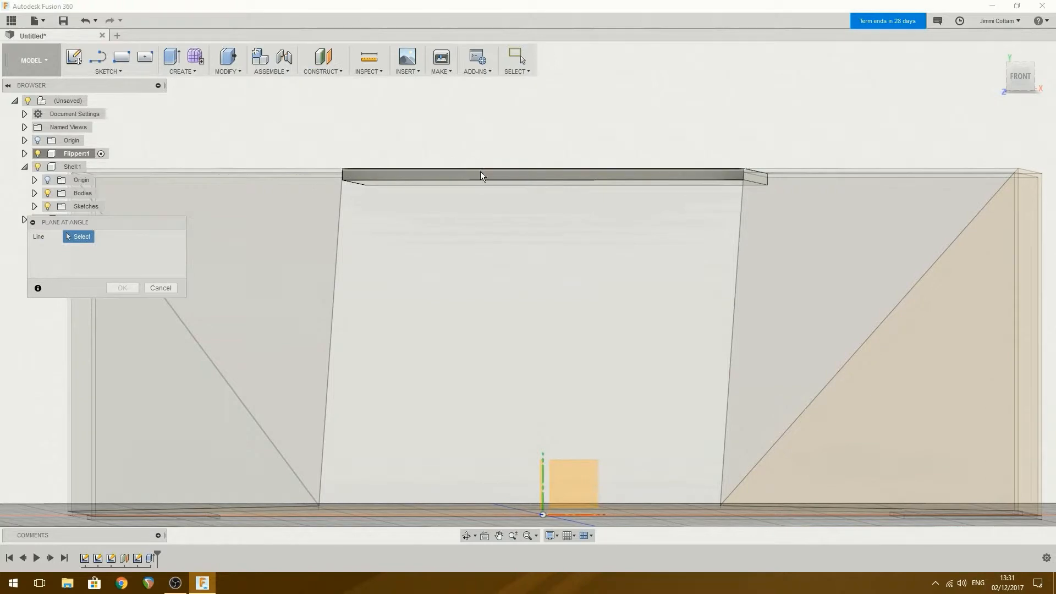
click(480, 175)
text(55)
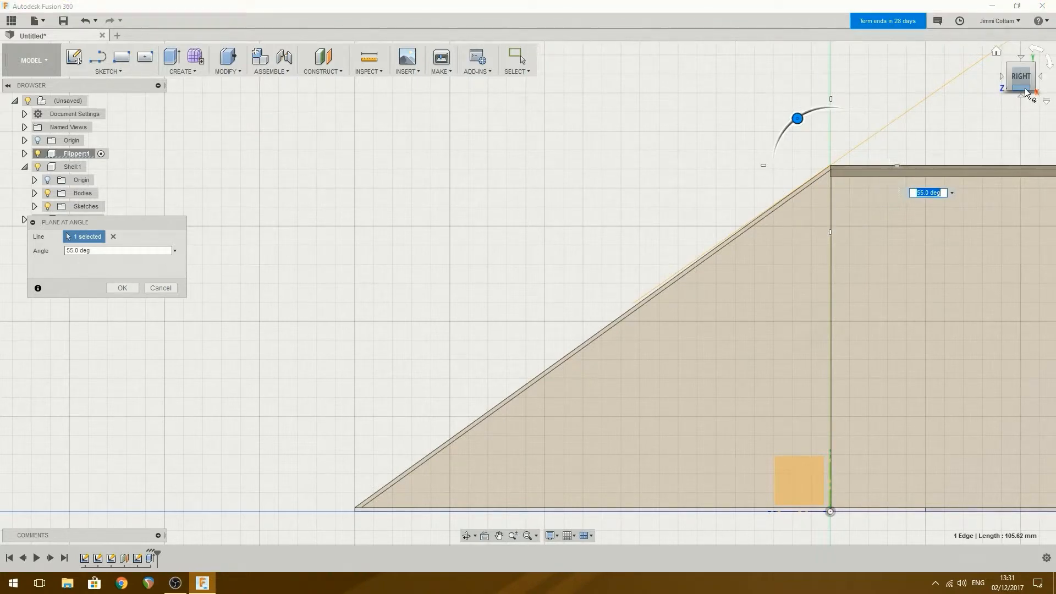
mouse_move(1022, 100)
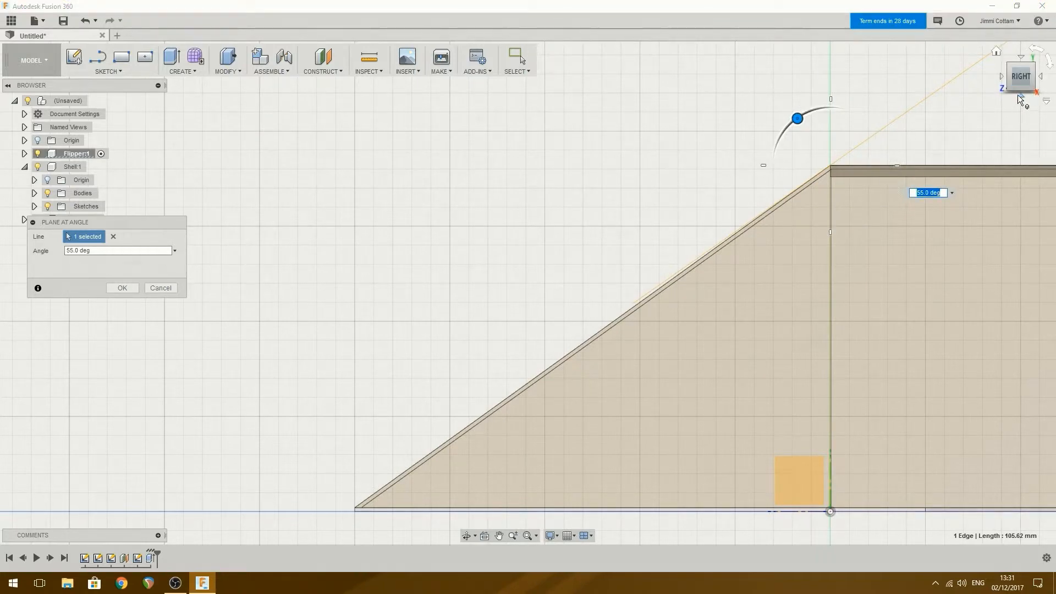
click(121, 287)
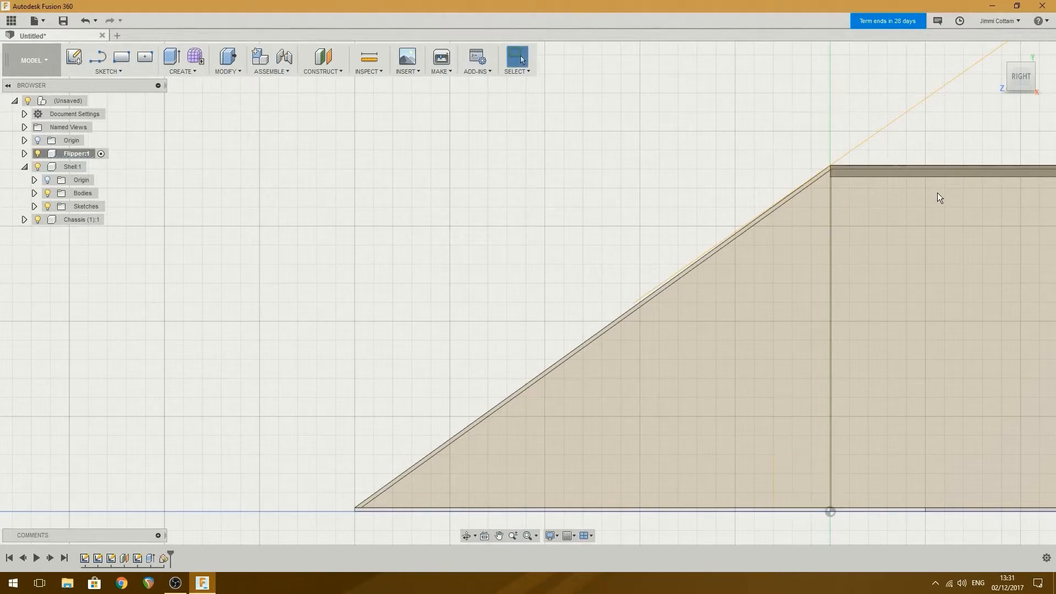
mouse_move(1020, 81)
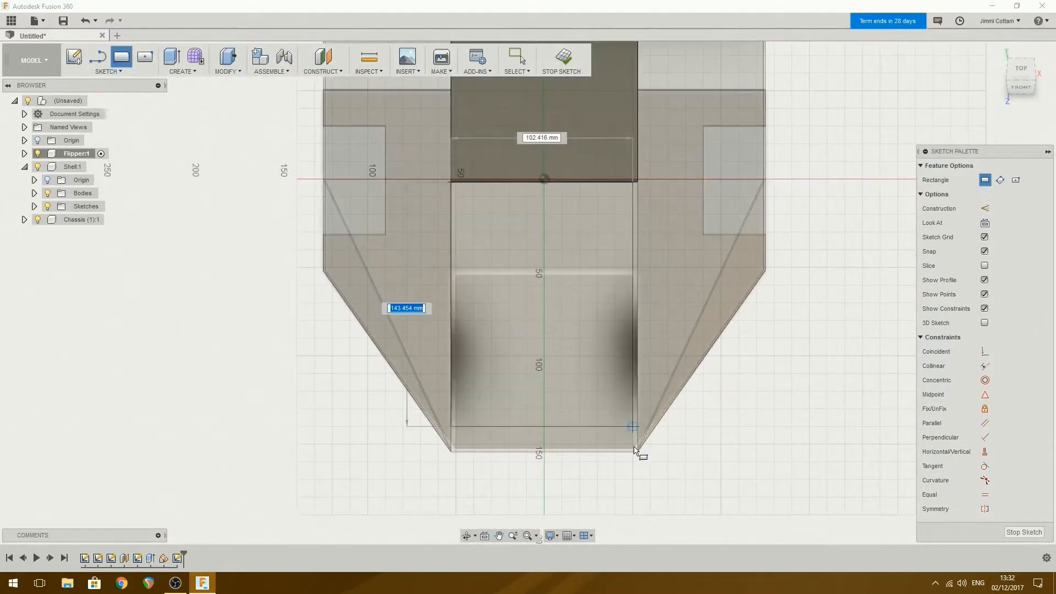
- Complete the ramp rectangle at the ramp's lower corner and finish the sketch
click(636, 450)
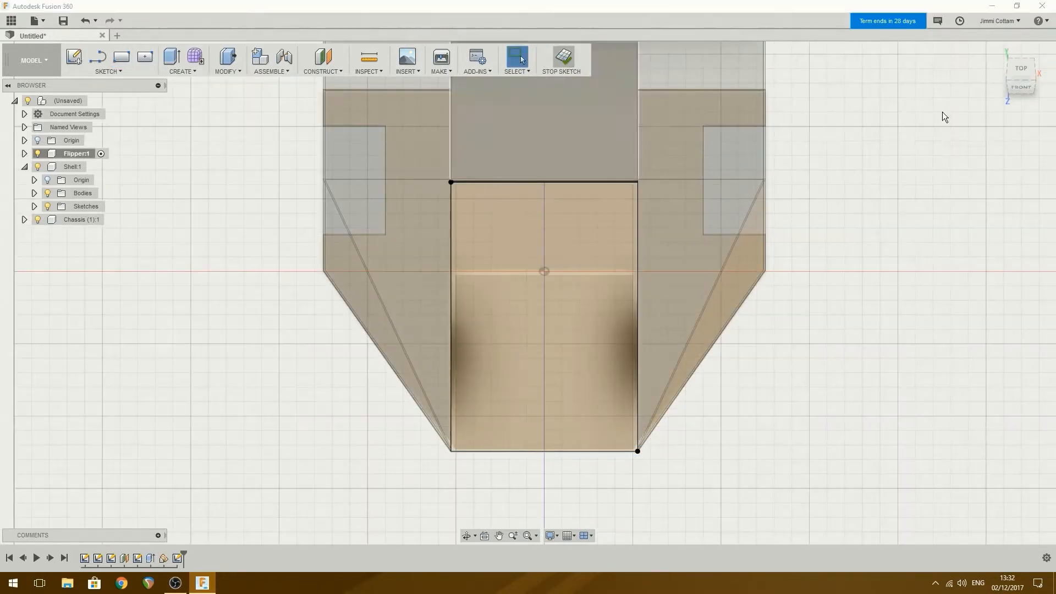
click(996, 52)
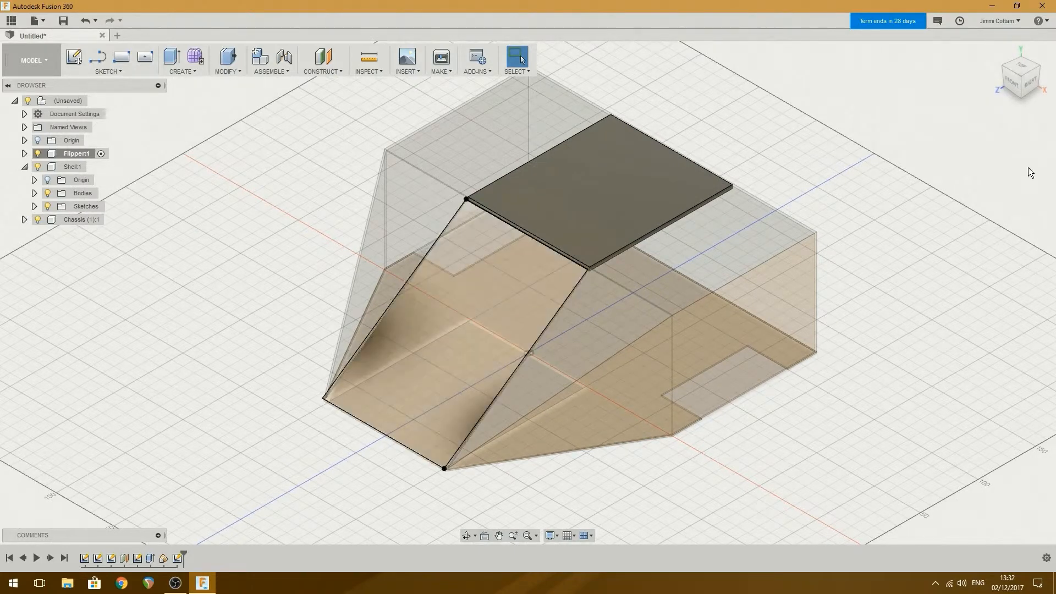
- Extrude the ramp rectangle profile -3 mm into the angled plate
click(1020, 75)
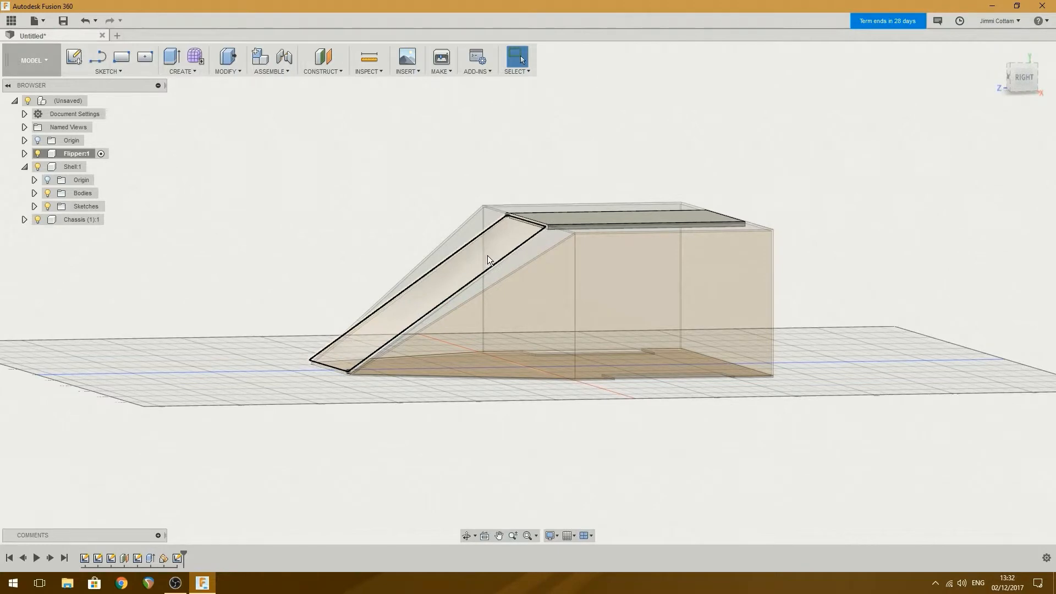
click(418, 283)
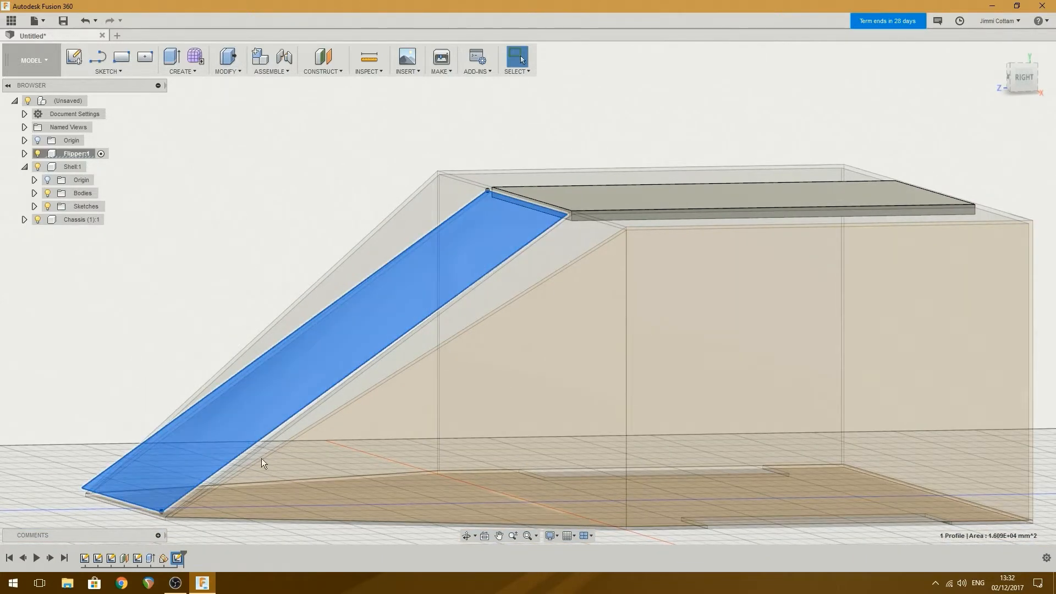
click(171, 57)
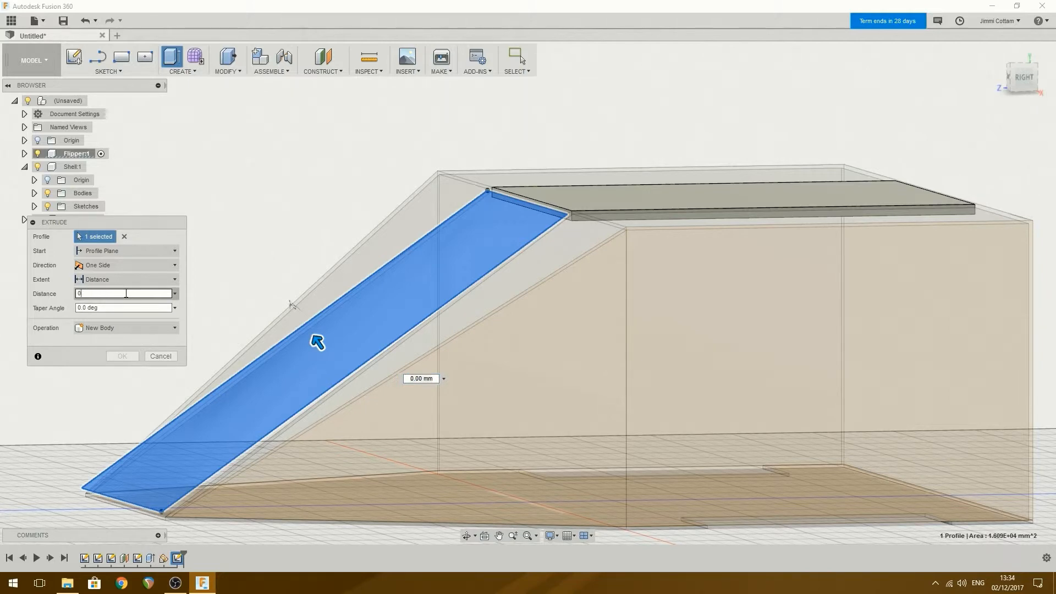
text(-3)
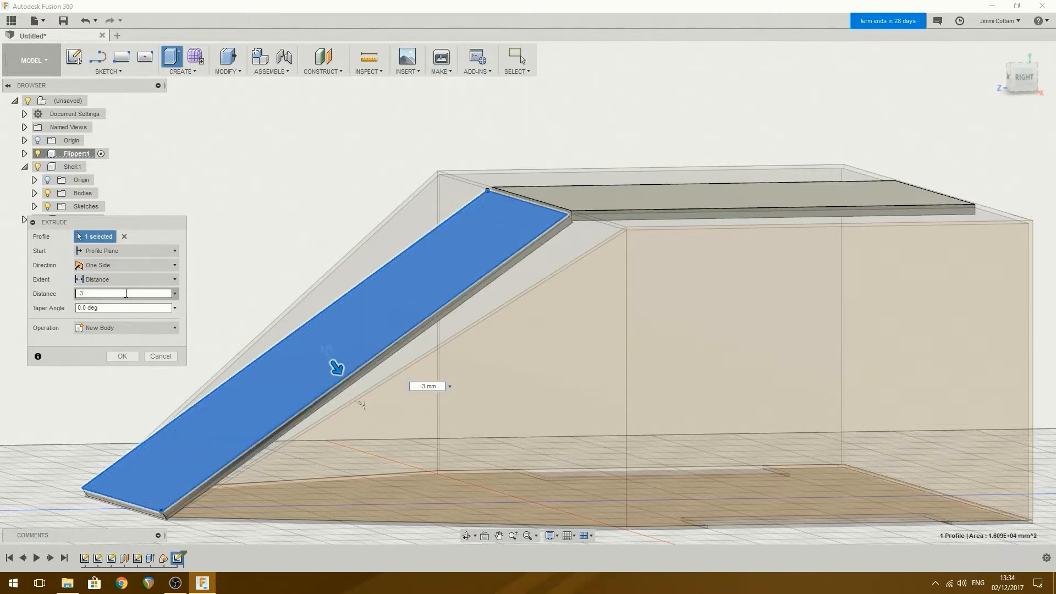
click(123, 355)
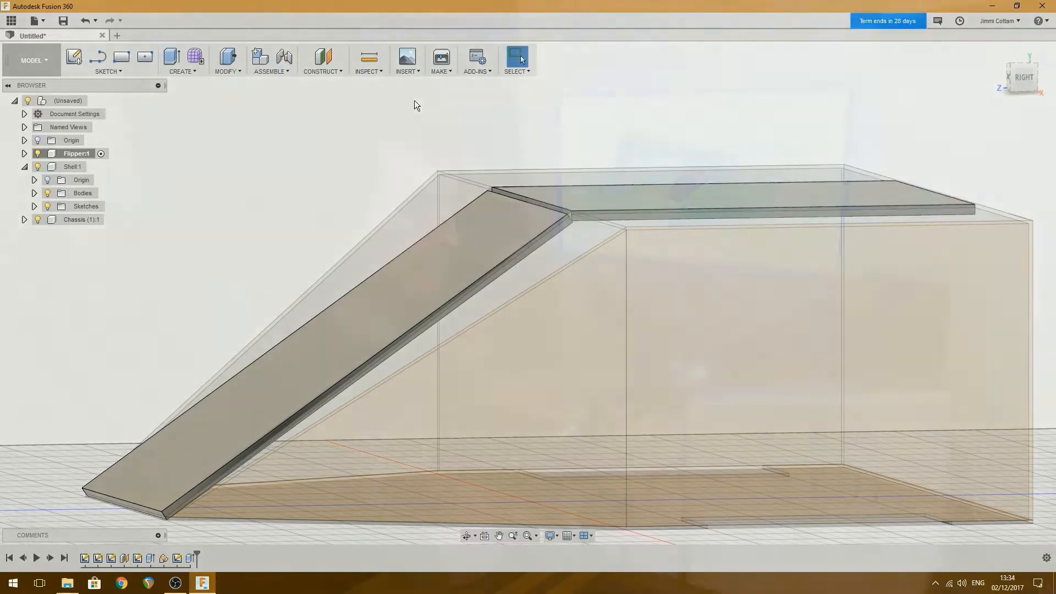